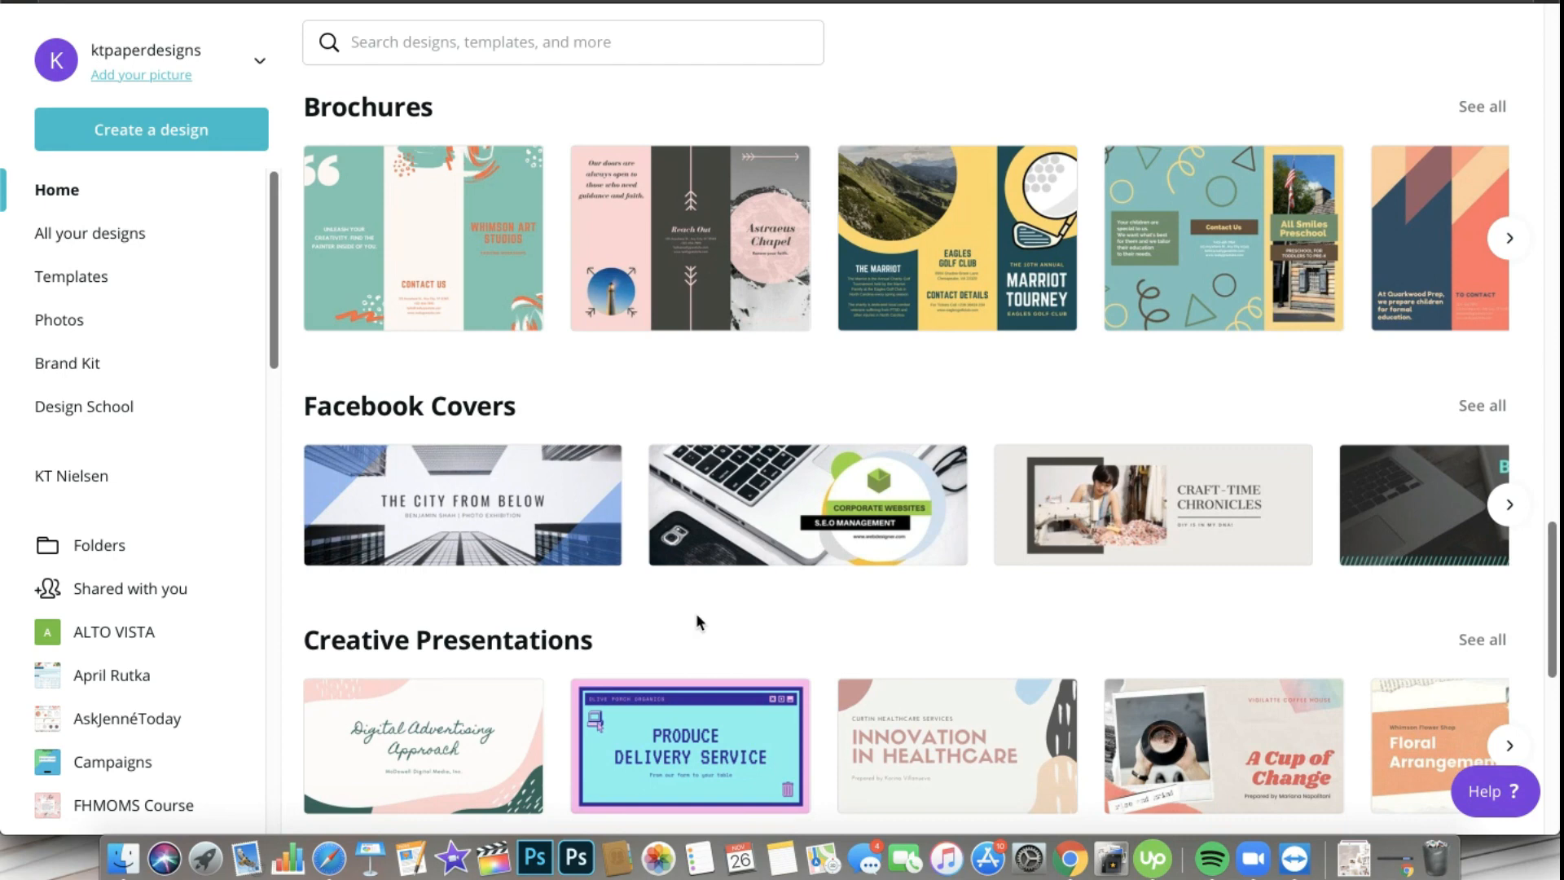
{"action": "mouse_move", "coordinate": [582, 597]}
{"action": "type", "text": "unspla"}
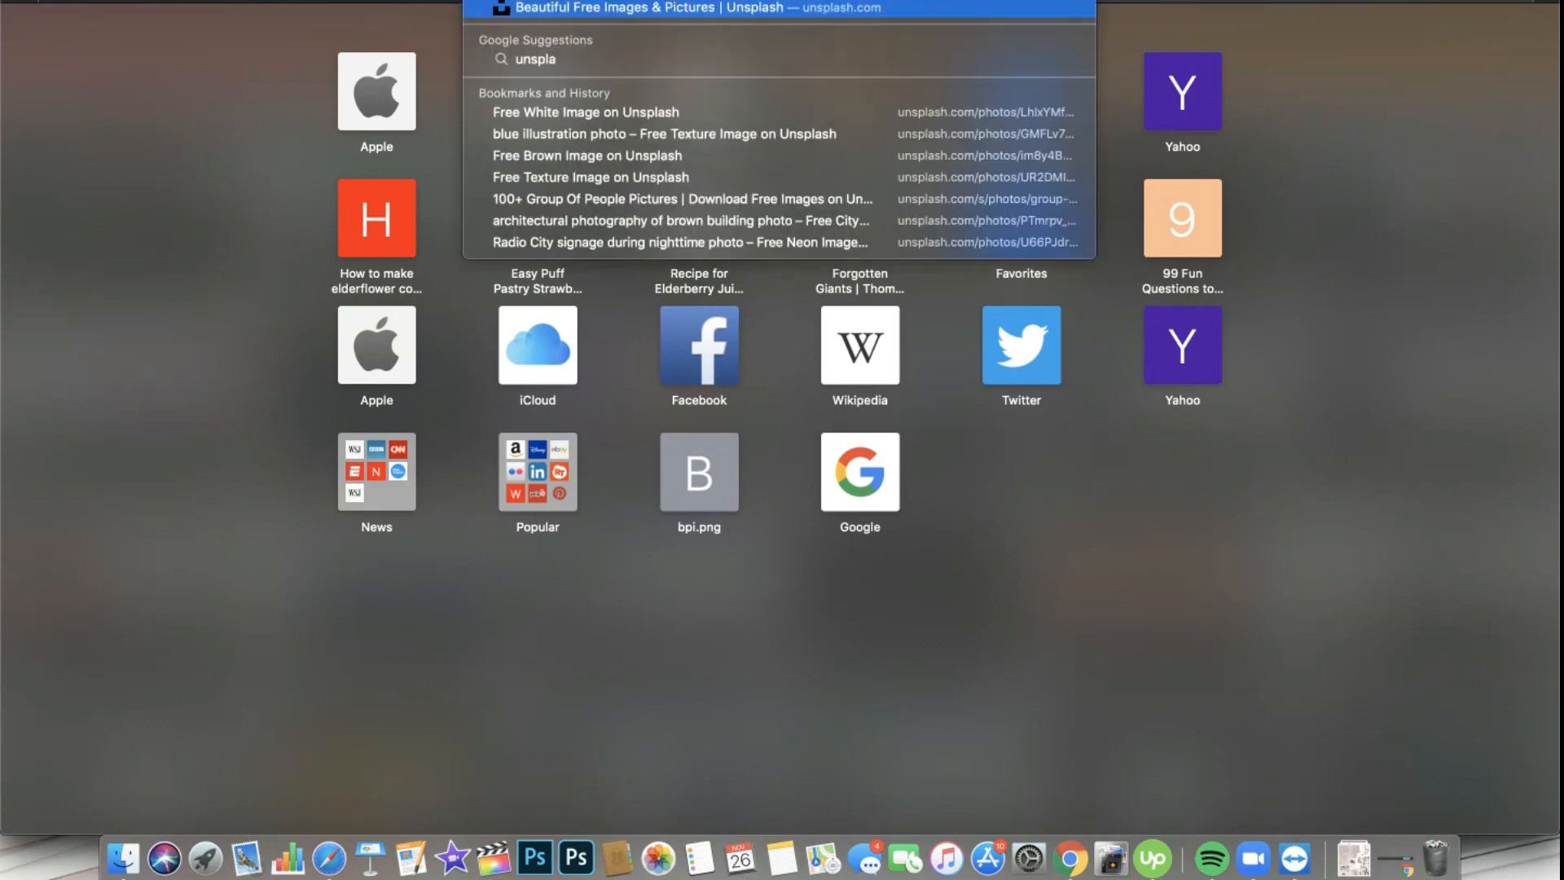
Load Unsplash and open the curly-haired woman in a bathtub photo from the feed
{"action": "left_click", "coordinate": [688, 7]}
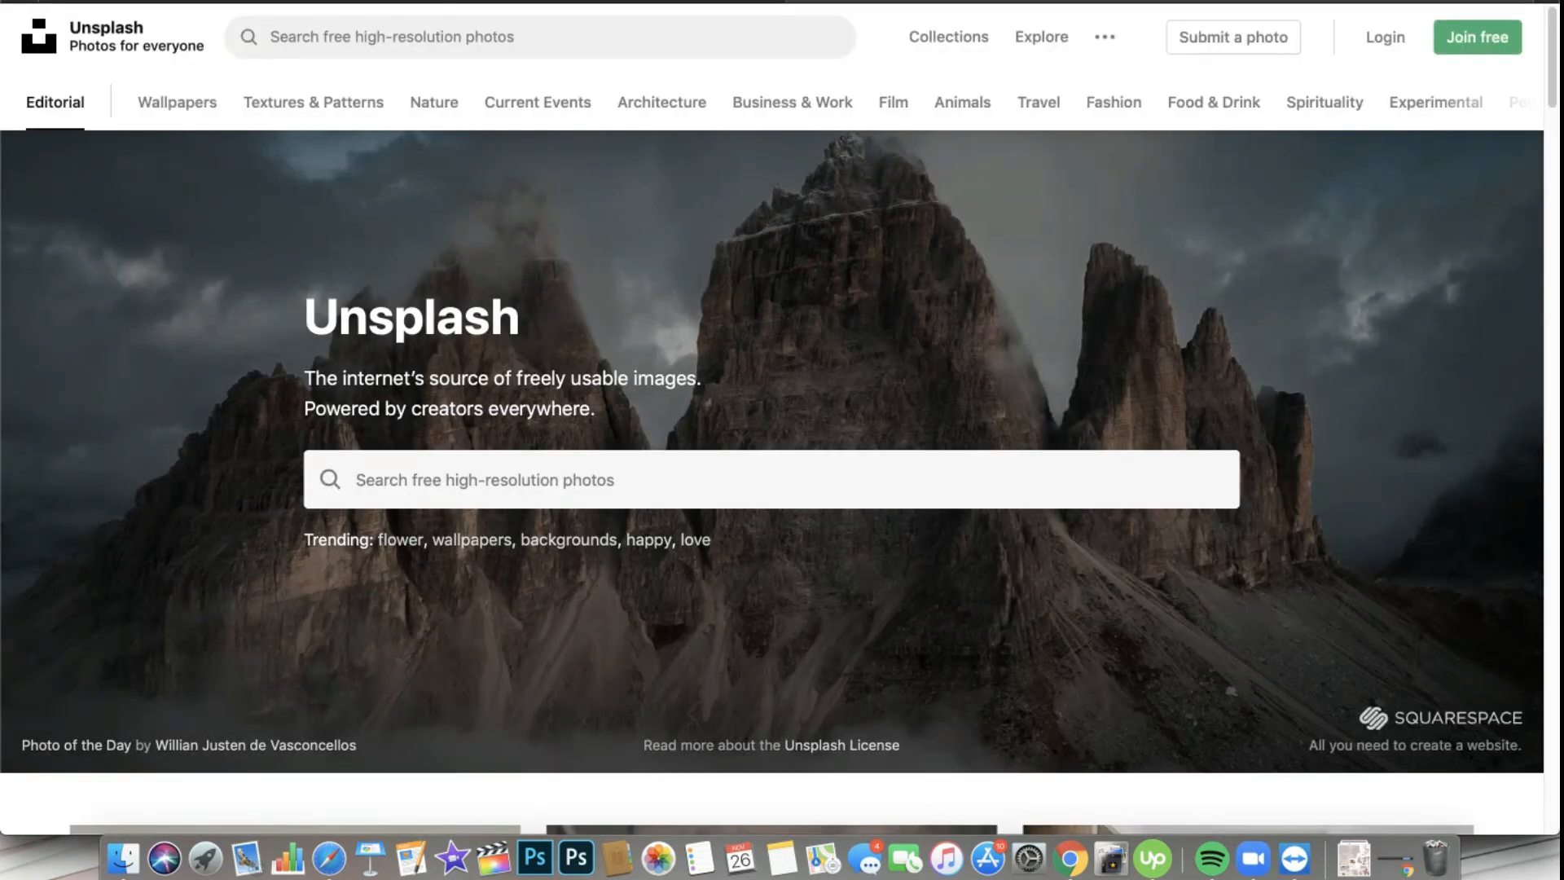
{"action": "mouse_move", "coordinate": [641, 423]}
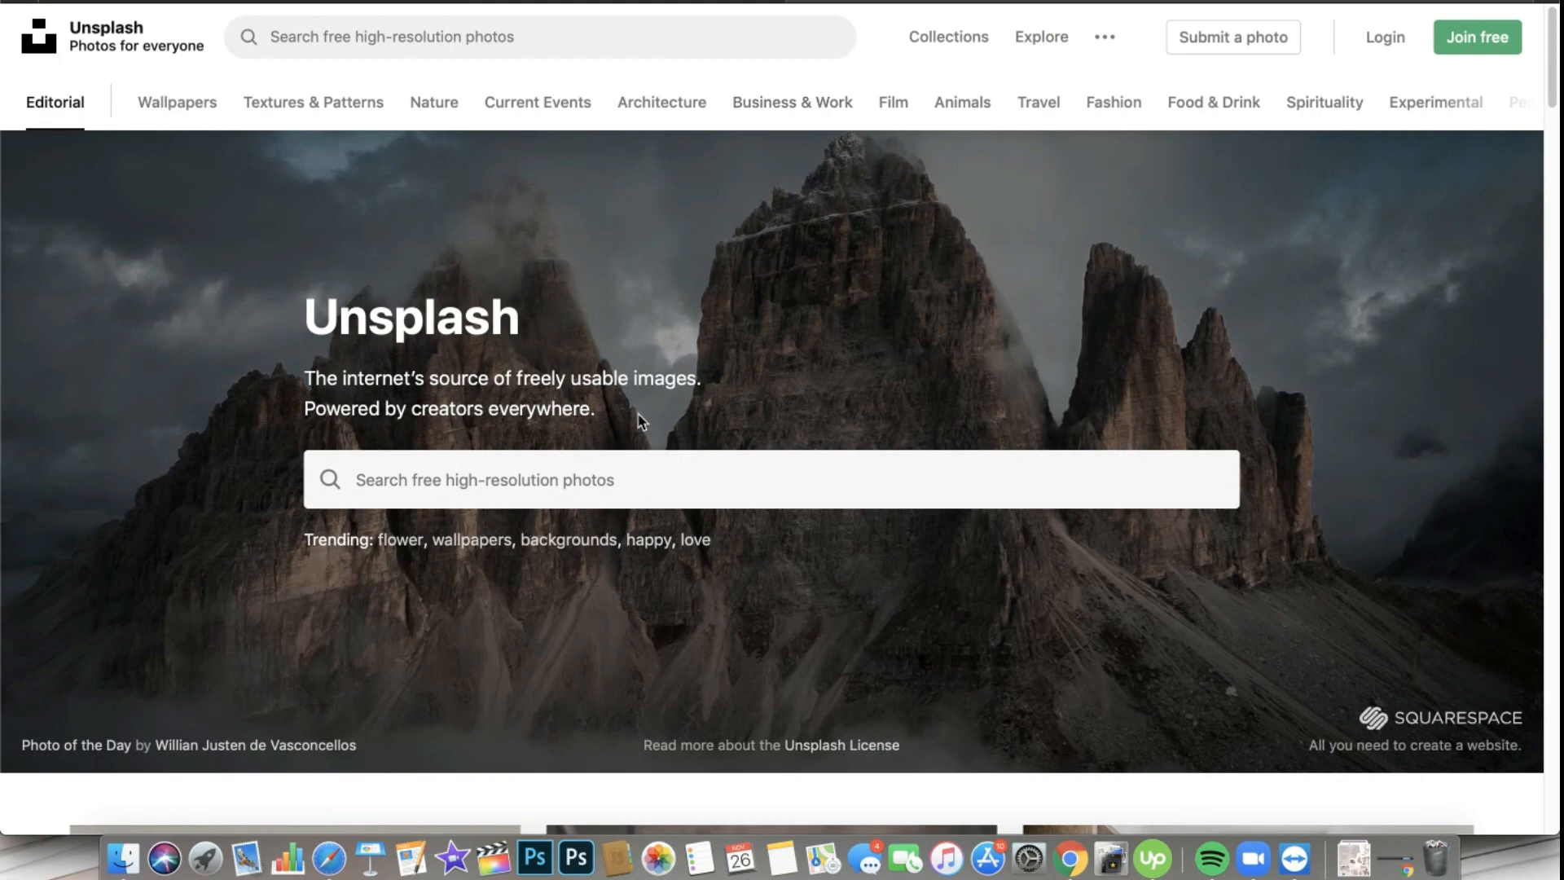
{"action": "scroll", "scroll_direction": "down", "scroll_amount": 3}
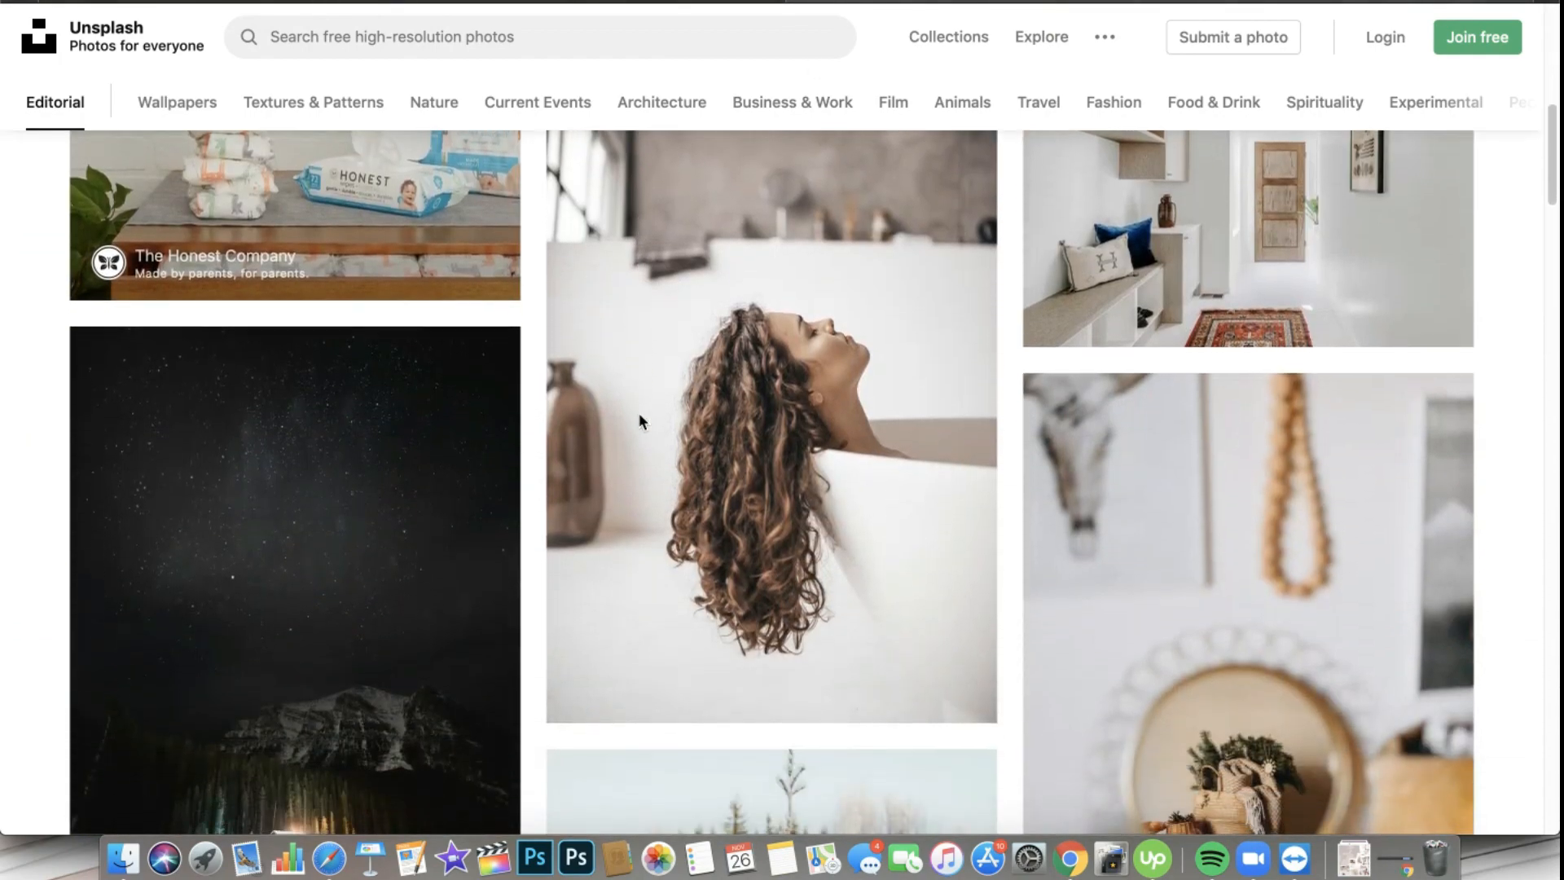
{"action": "right_click", "coordinate": [644, 368]}
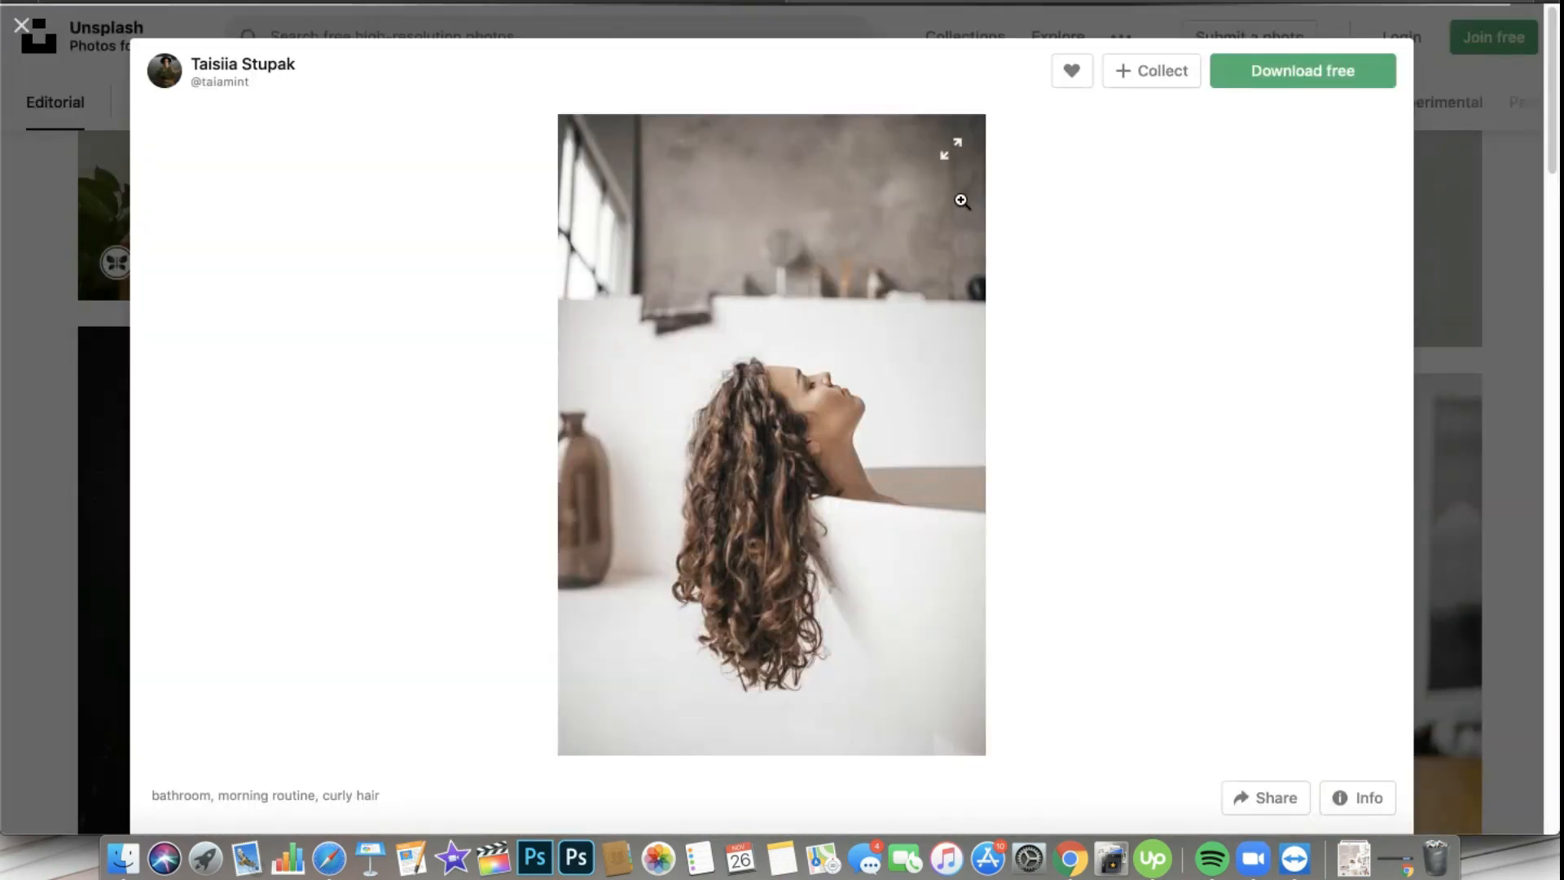
Download the Taisiia Stupak bathtub photo for free from Unsplash
{"action": "left_click", "coordinate": [1302, 71]}
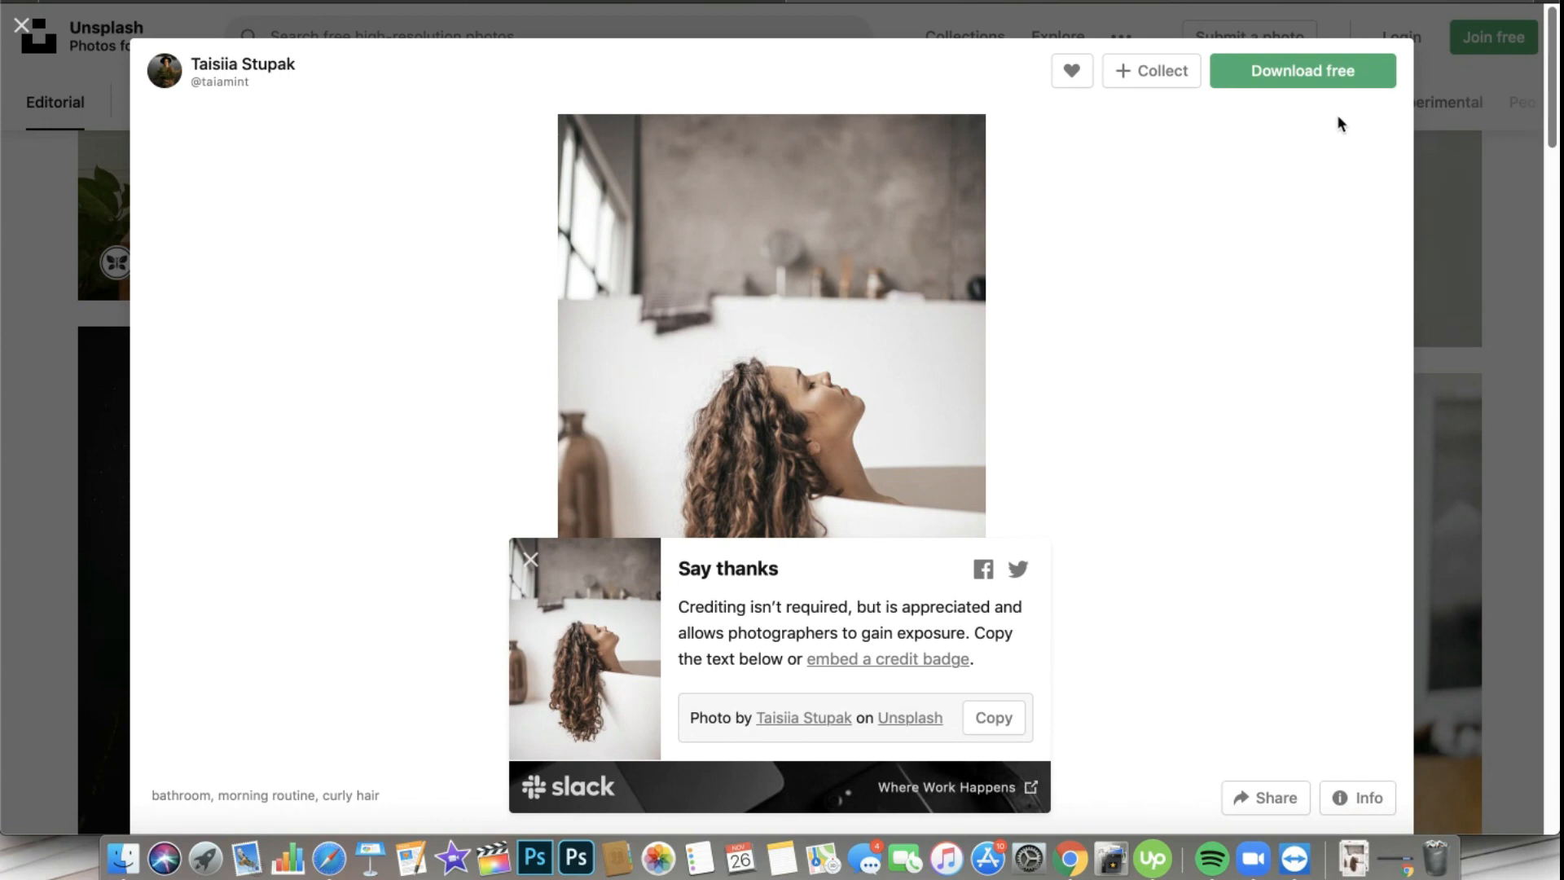
{"action": "mouse_move", "coordinate": [830, 283]}
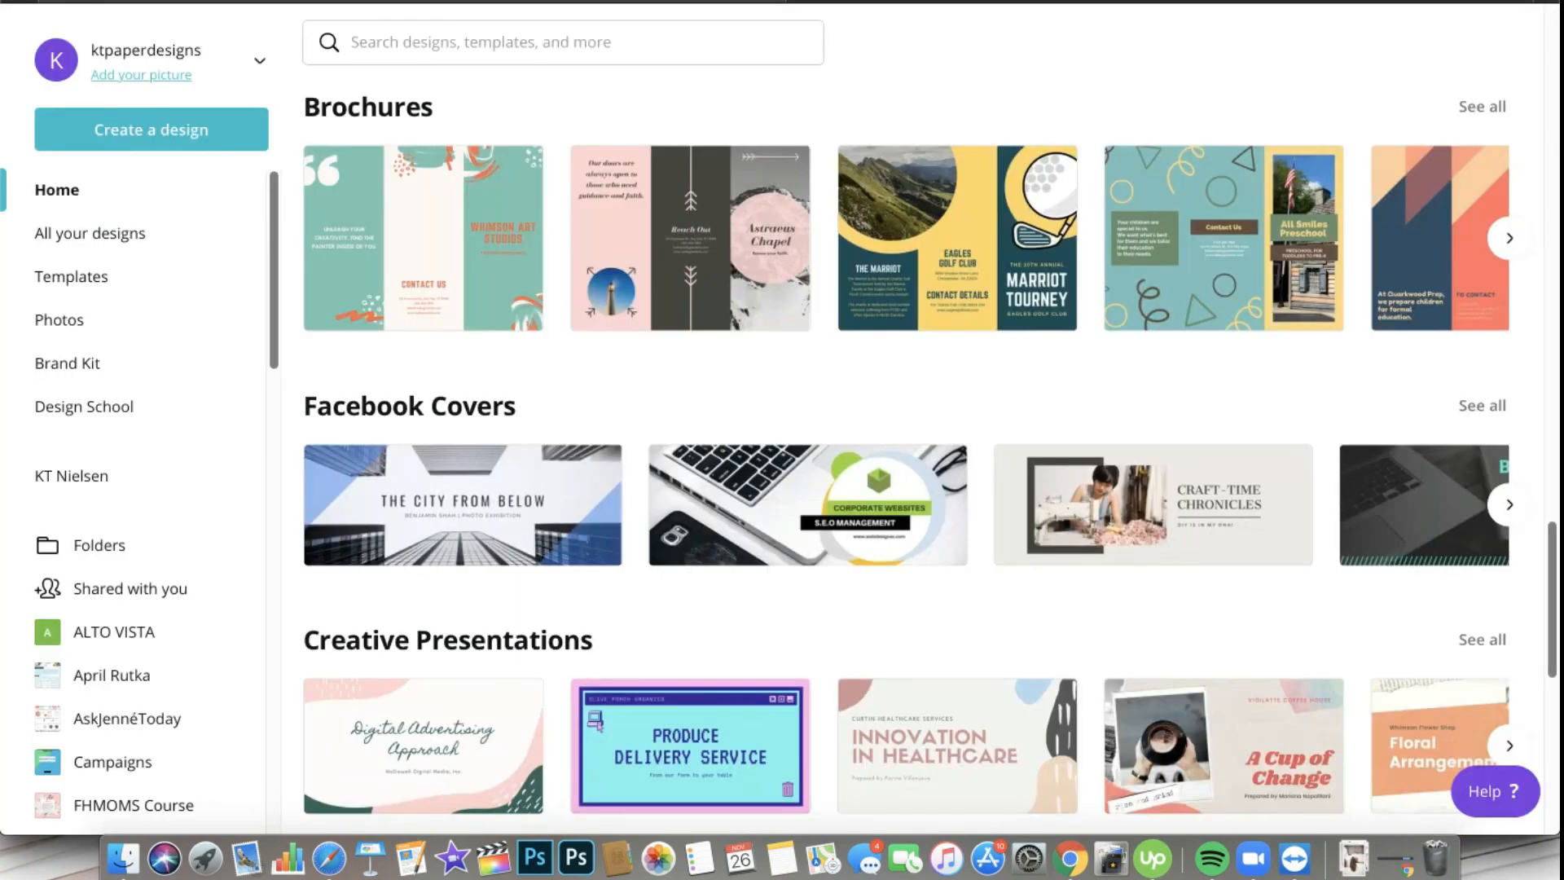
{"action": "mouse_move", "coordinate": [855, 147]}
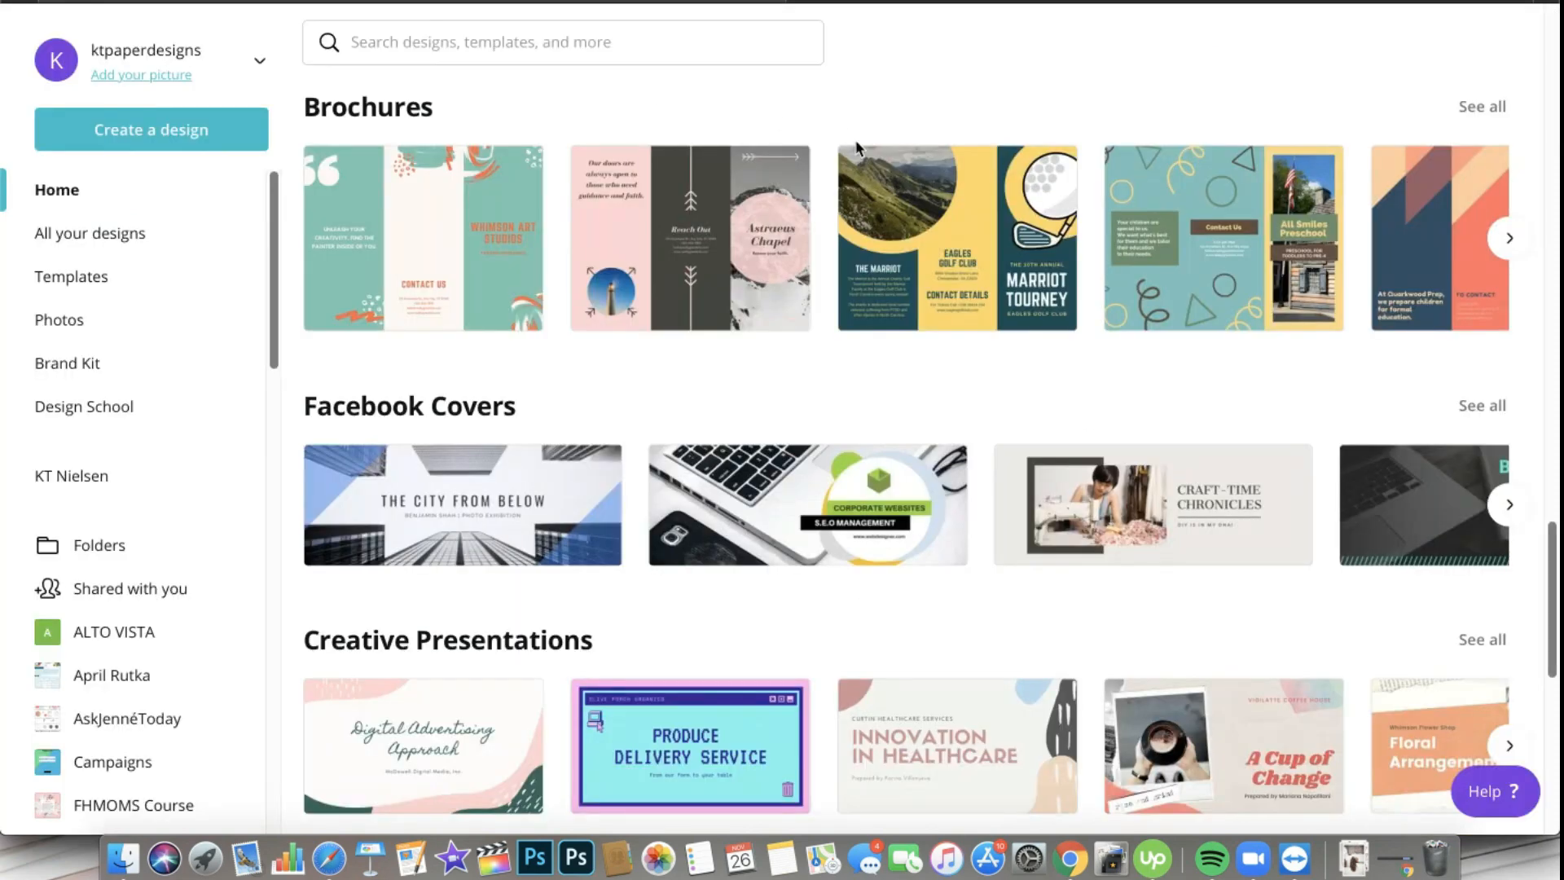
Open the Marriott Tourney trifold template, select its top photo, and show Uploads
{"action": "left_click", "coordinate": [955, 237]}
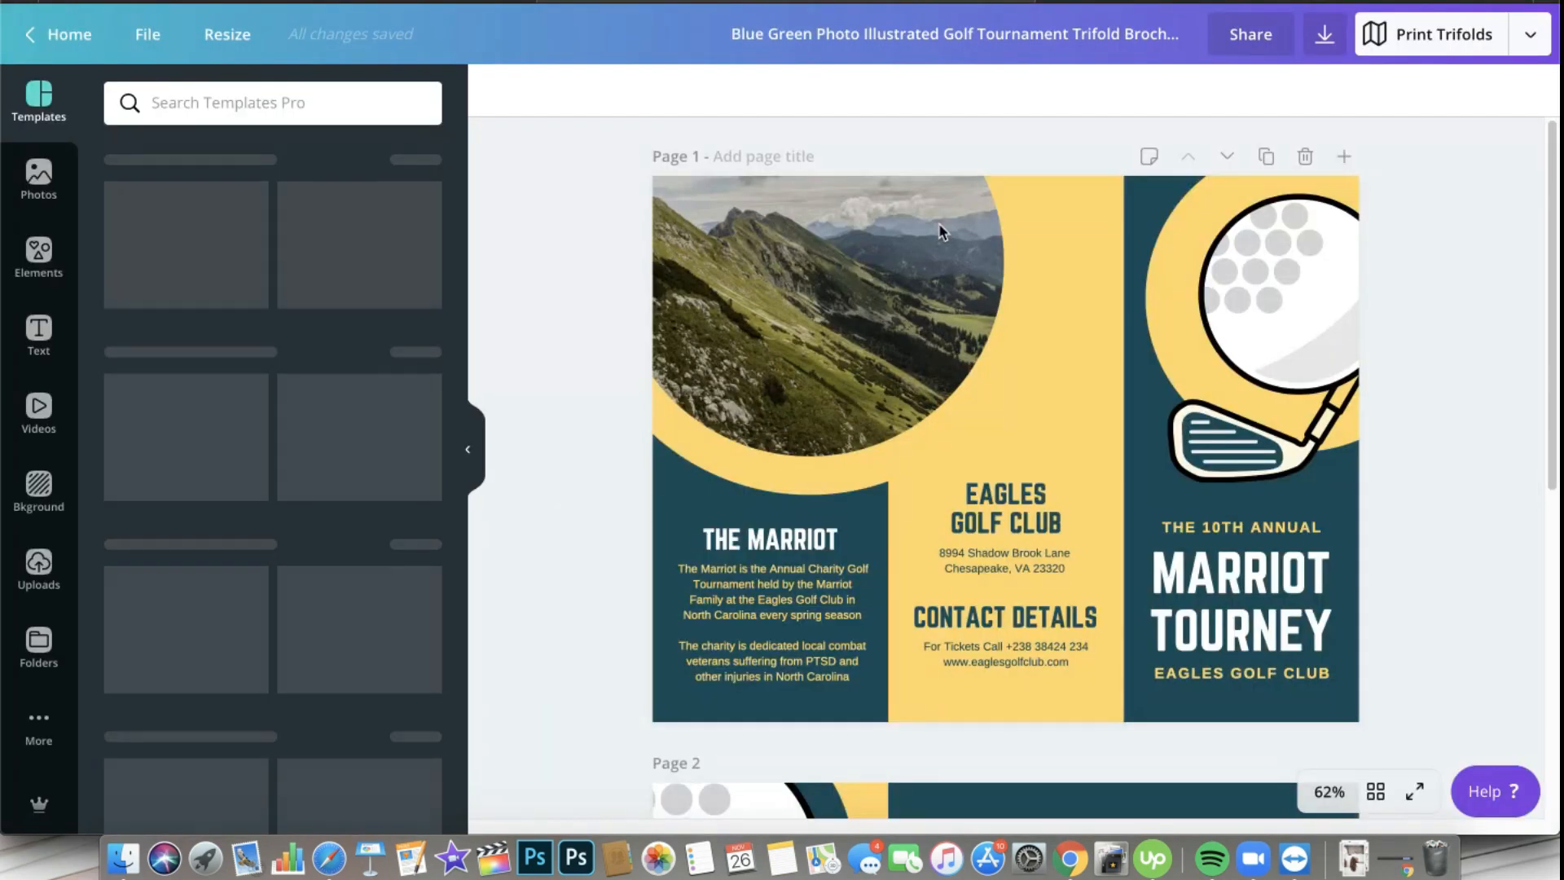
{"action": "left_click", "coordinate": [828, 299]}
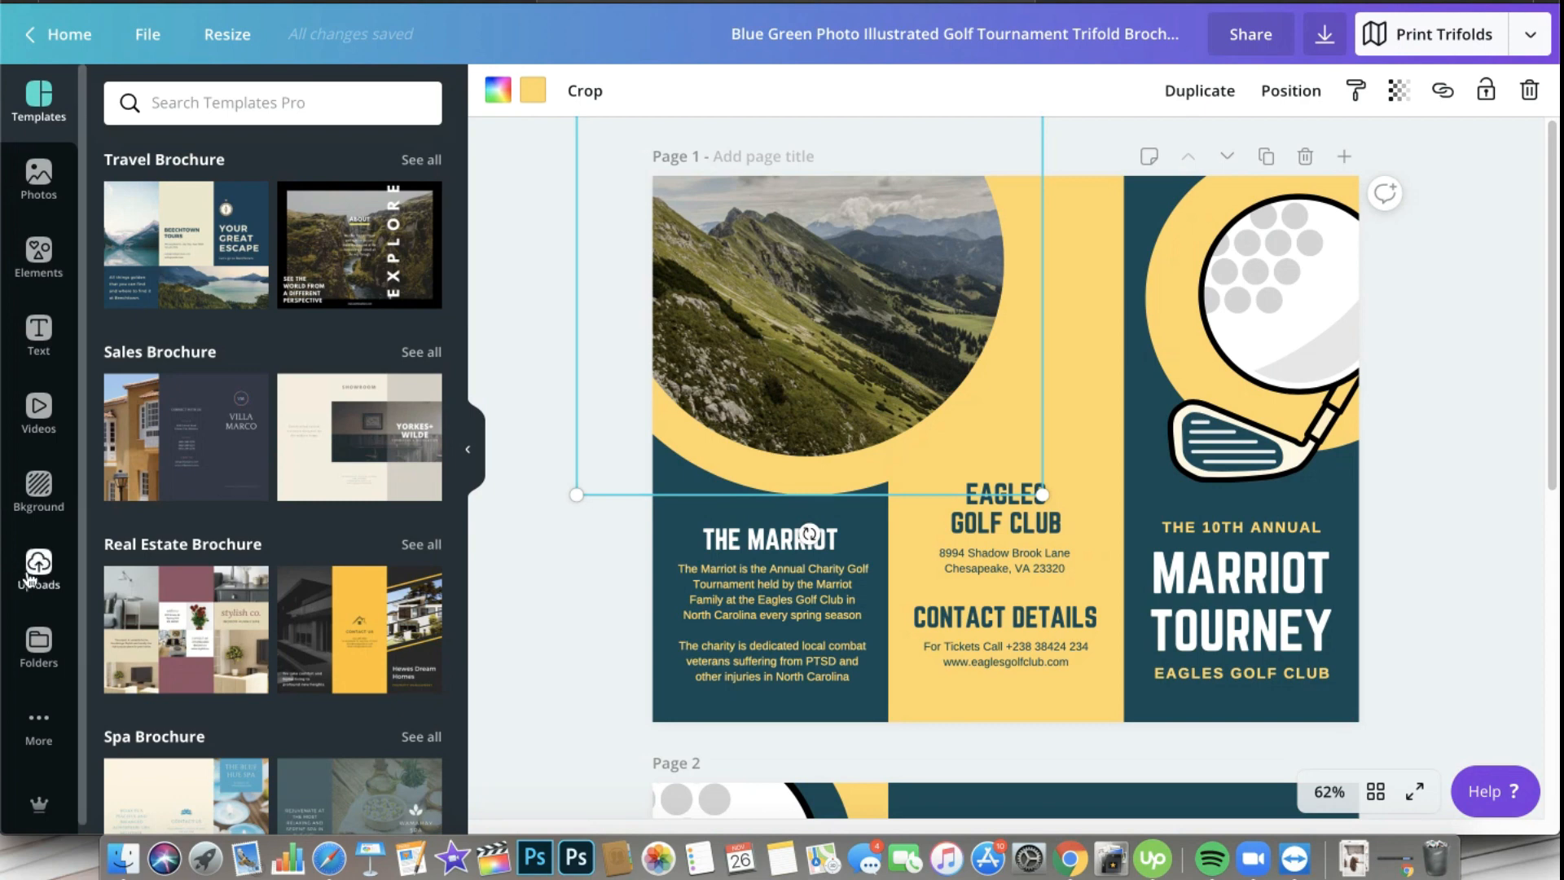
{"action": "left_click", "coordinate": [38, 569]}
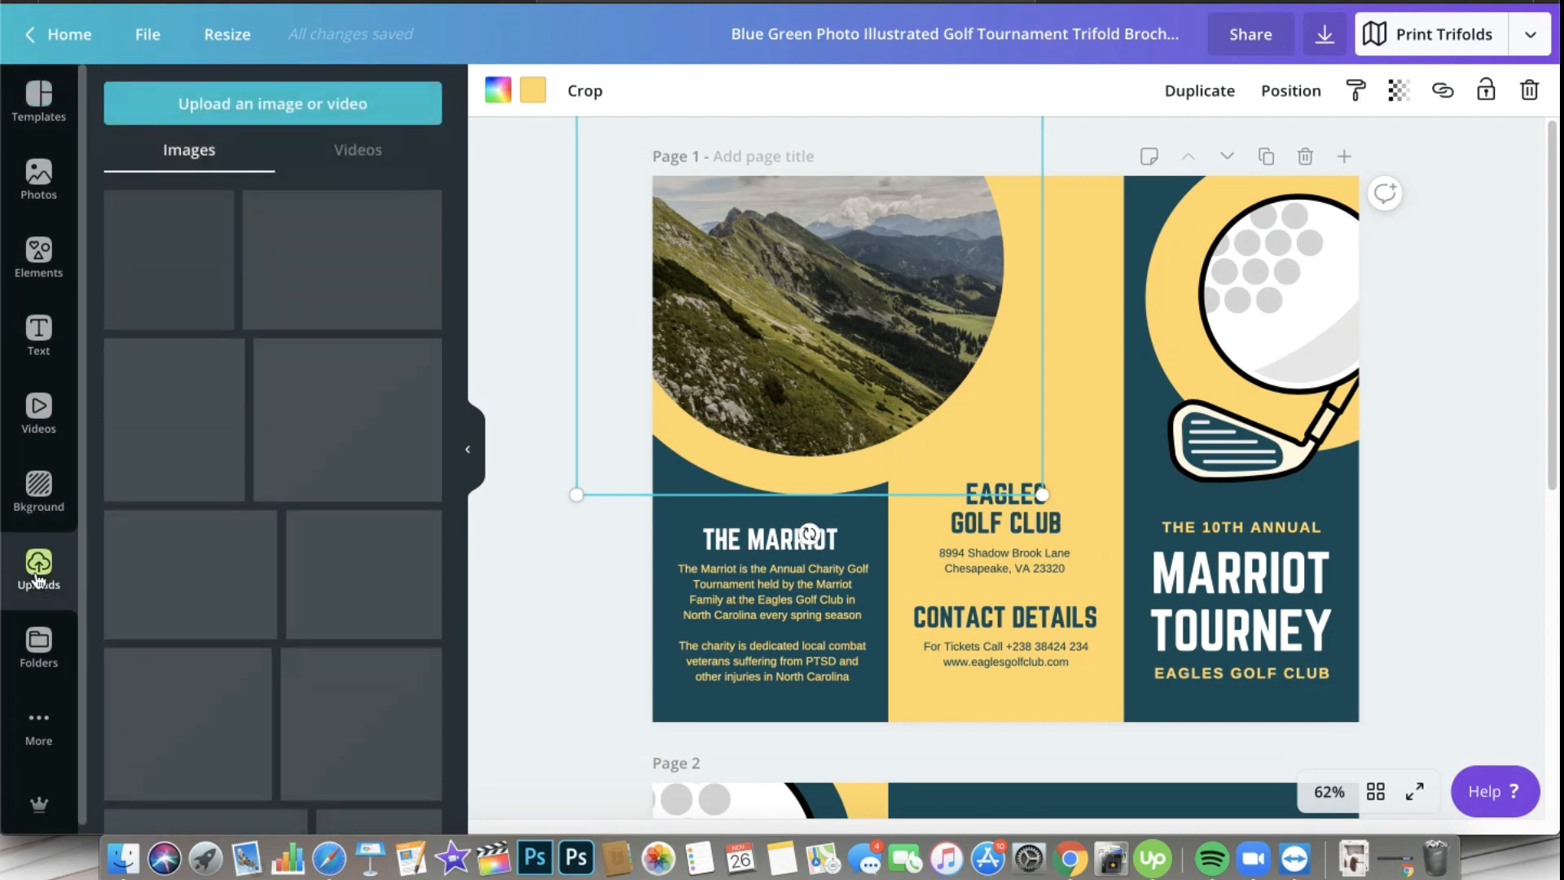
{"action": "left_click", "coordinate": [38, 570]}
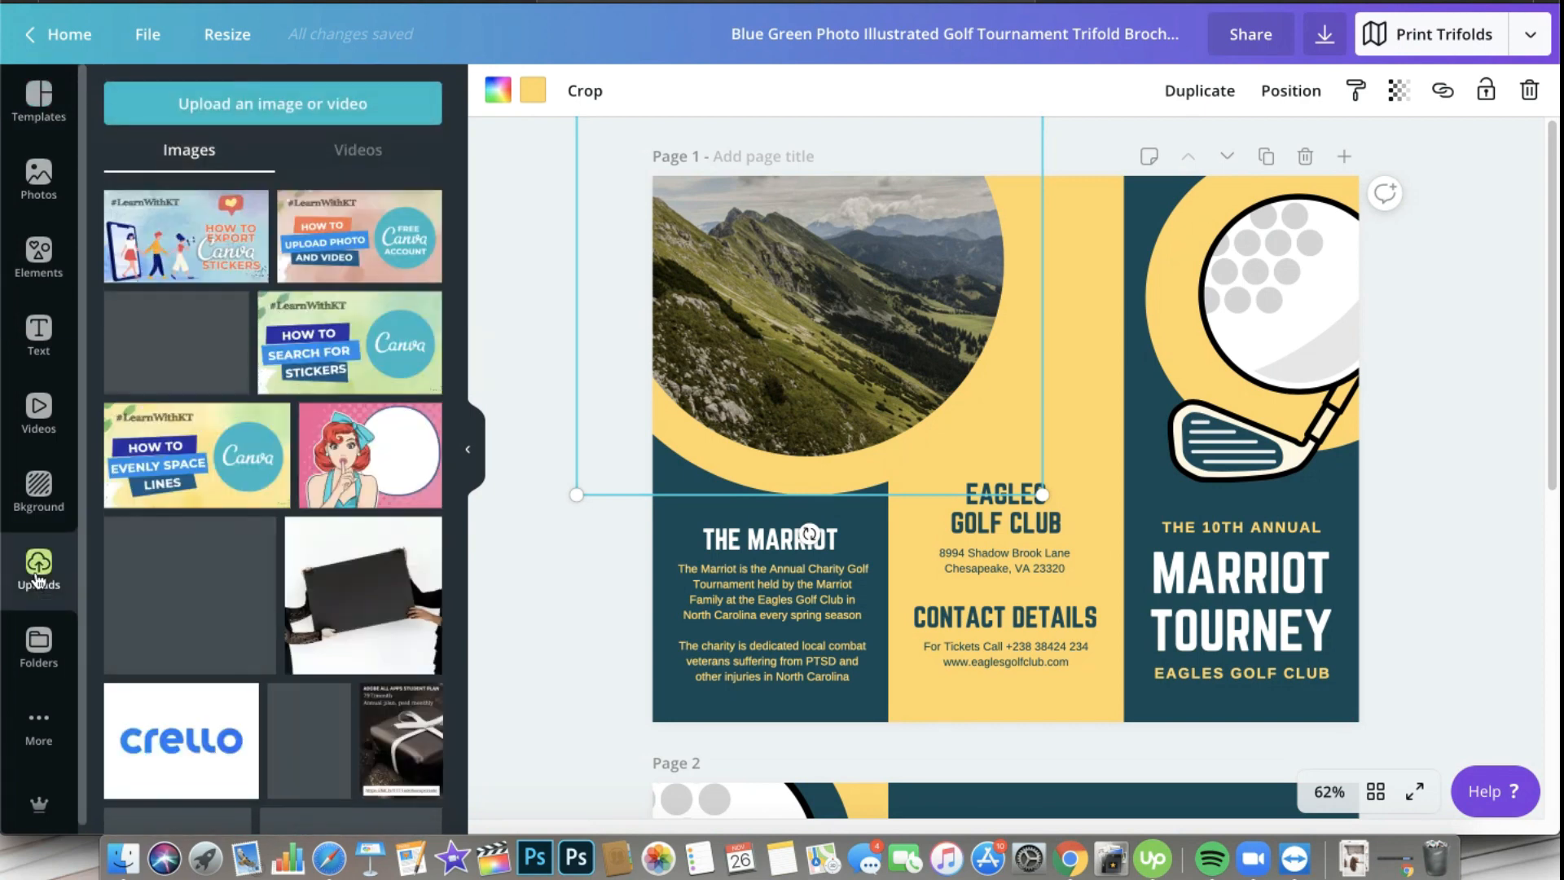
Upload the taisiia-stupak Unsplash jpg from the Downloads folder into Canva
{"action": "left_click", "coordinate": [273, 103]}
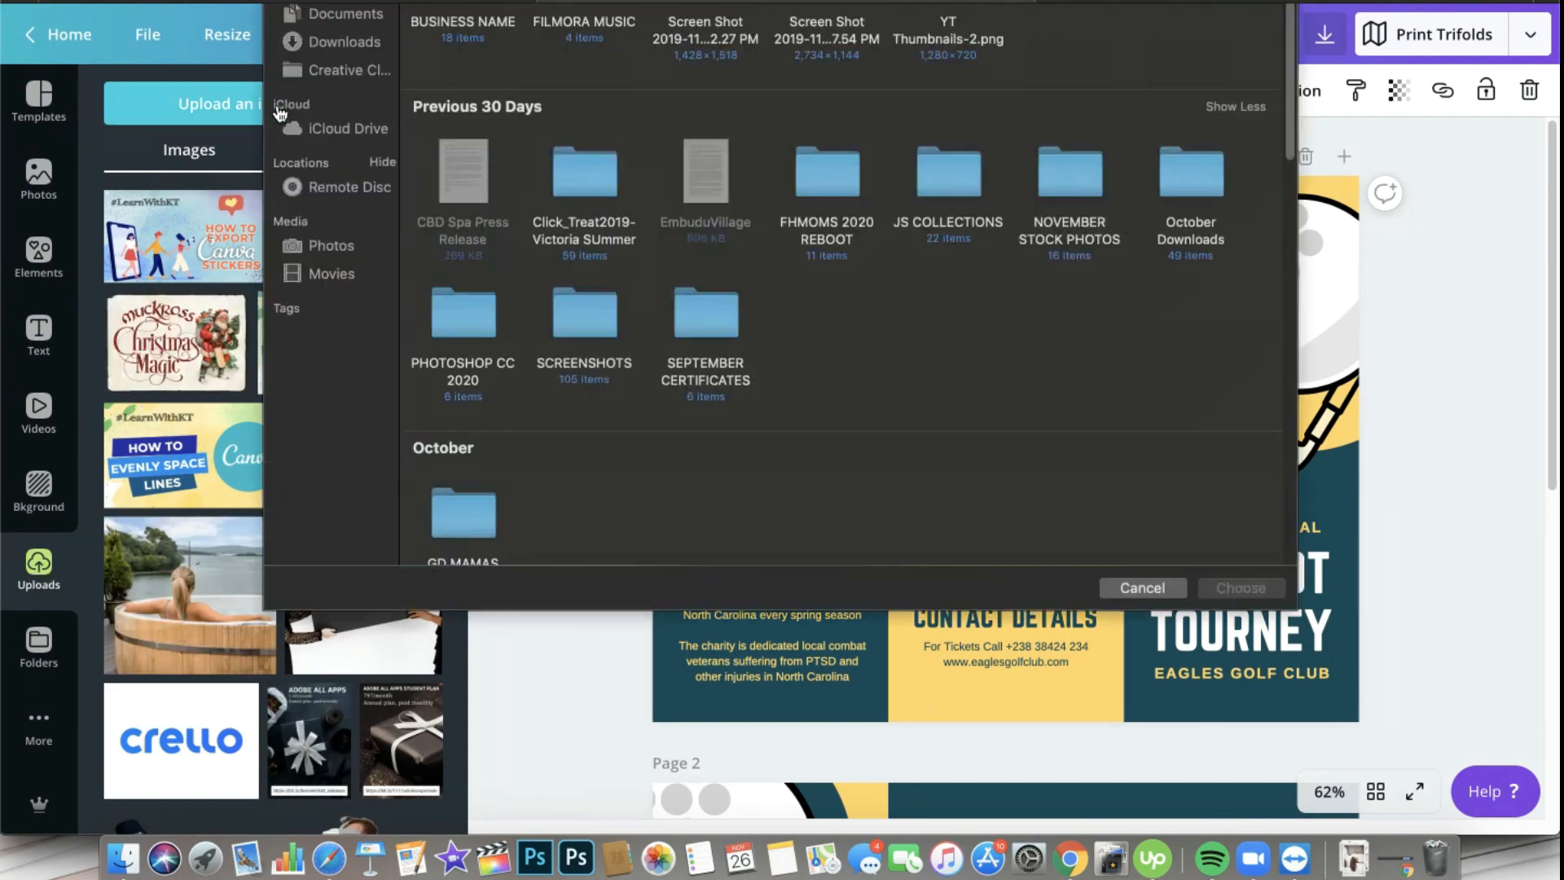
{"action": "left_click", "coordinate": [347, 42]}
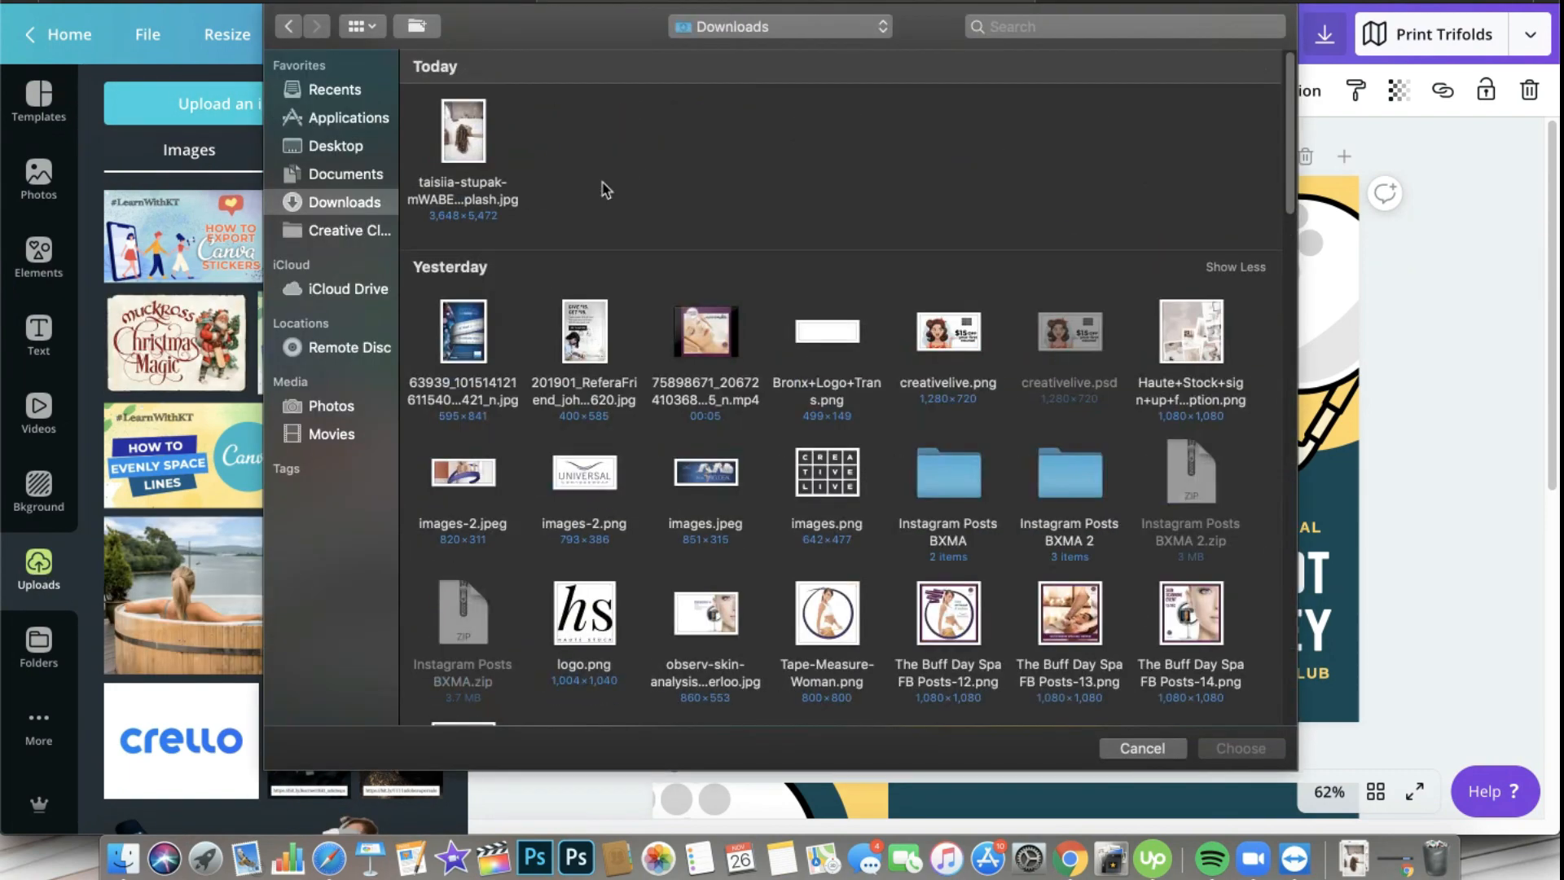
{"action": "left_click", "coordinate": [1141, 748]}
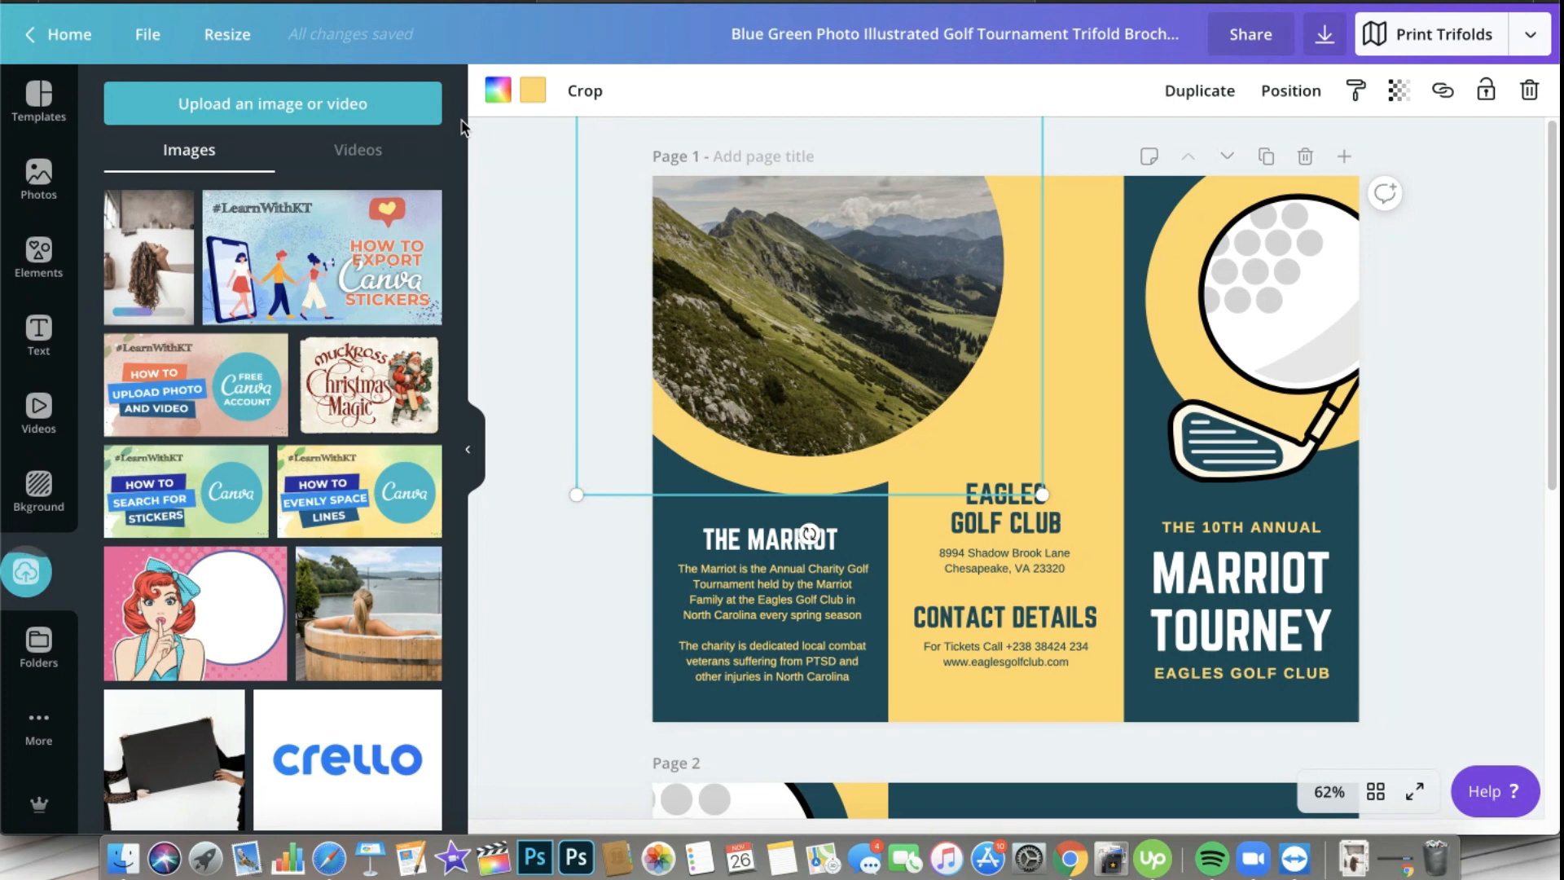
In a new Safari tab, open Google and search for 'file resiz'
{"action": "left_click", "coordinate": [954, 33]}
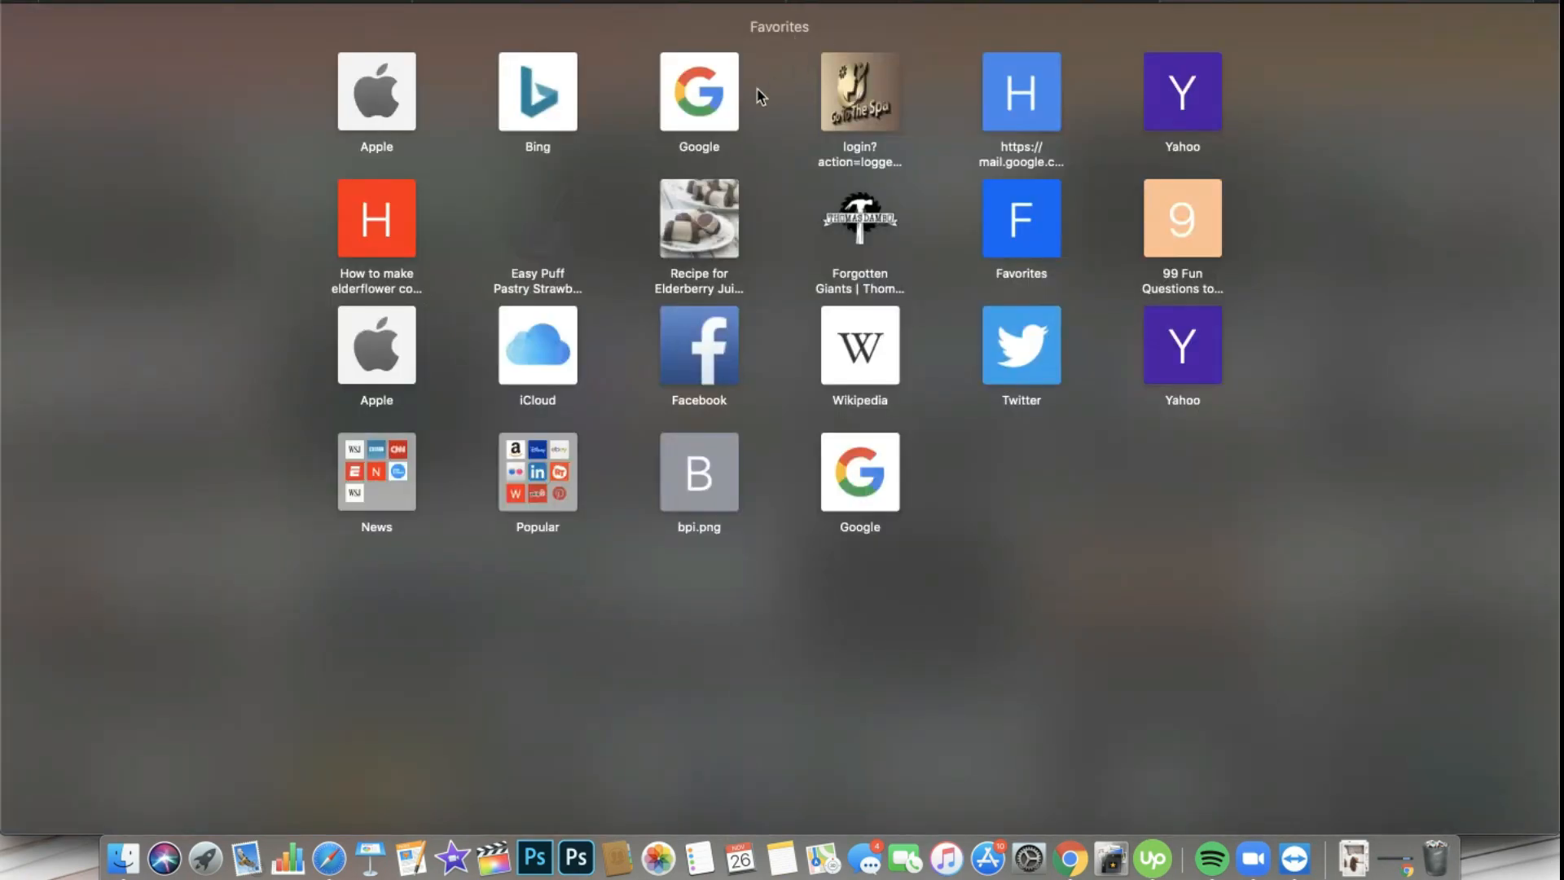
{"action": "left_click", "coordinate": [697, 92]}
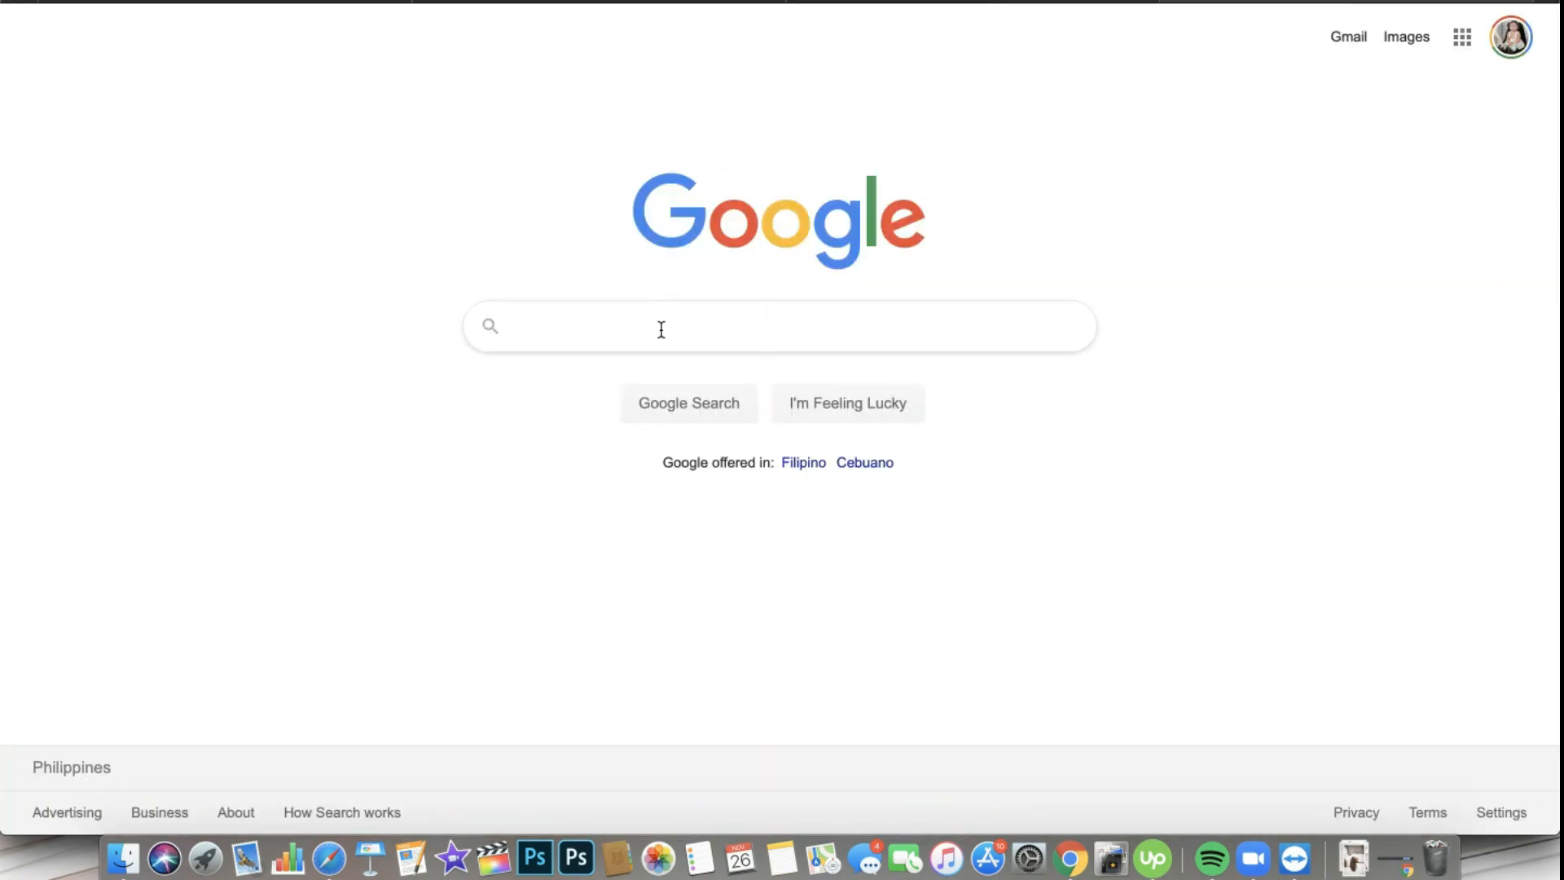
{"action": "type", "text": "fikl"}
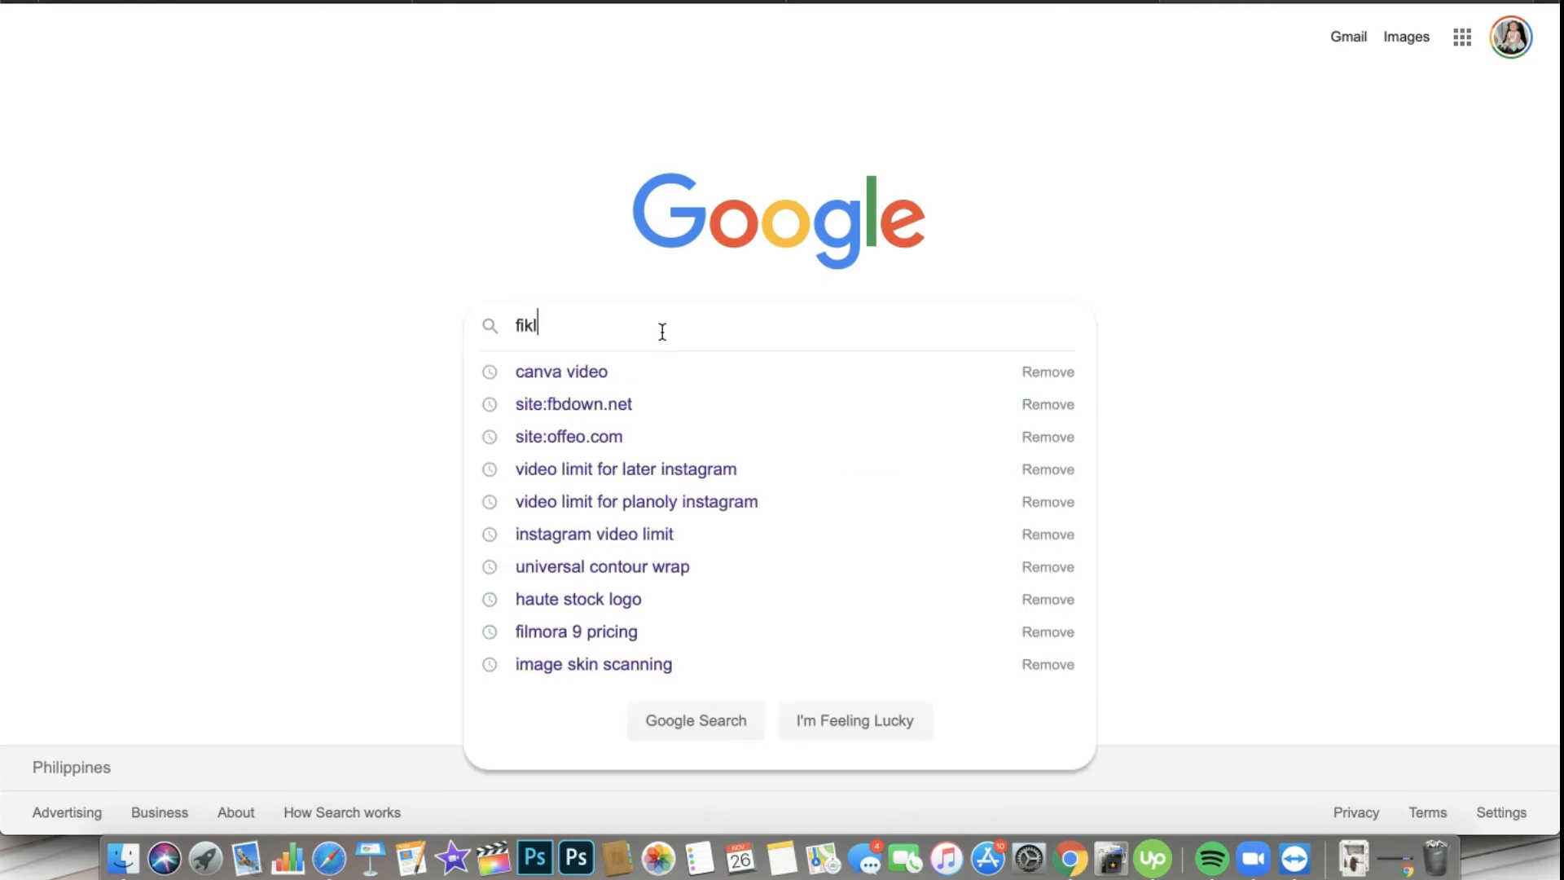
{"action": "type", "text": "file res"}
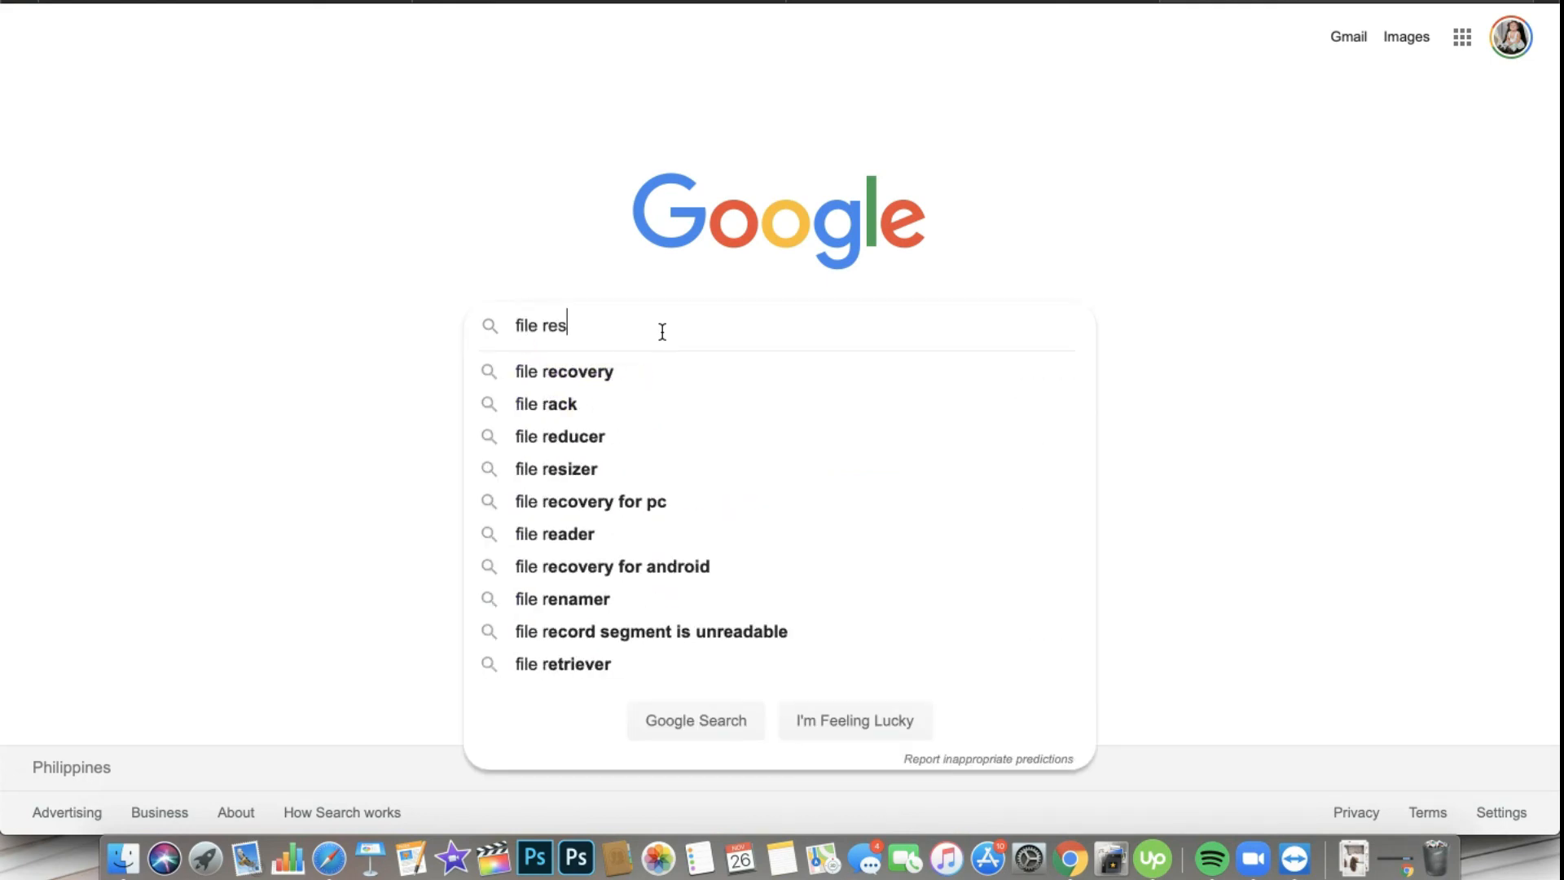
{"action": "type", "text": "iz"}
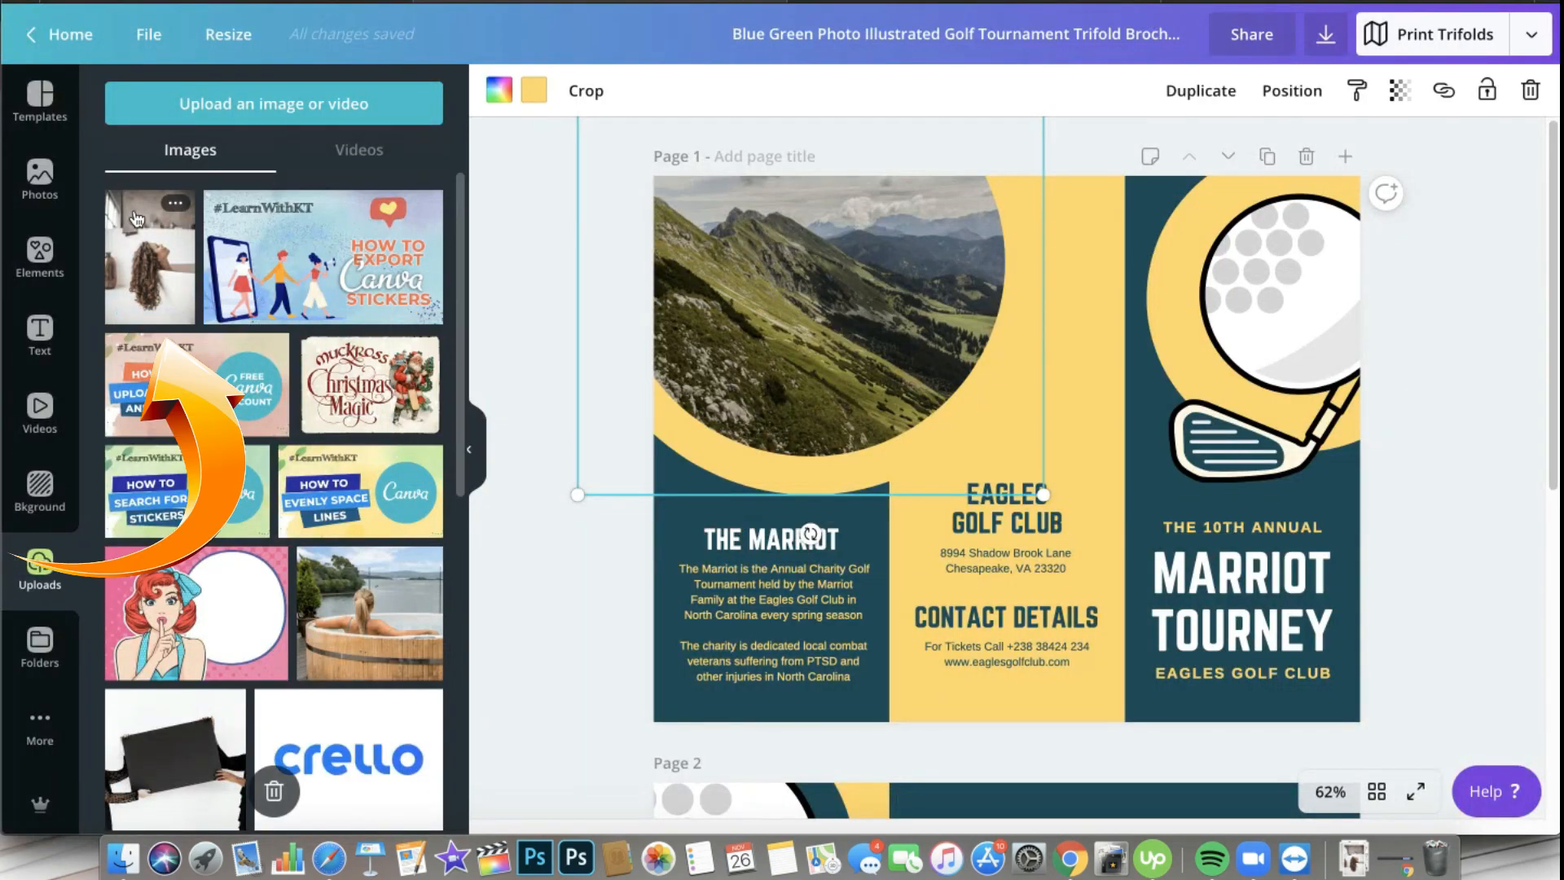
{"action": "mouse_move", "coordinate": [149, 230]}
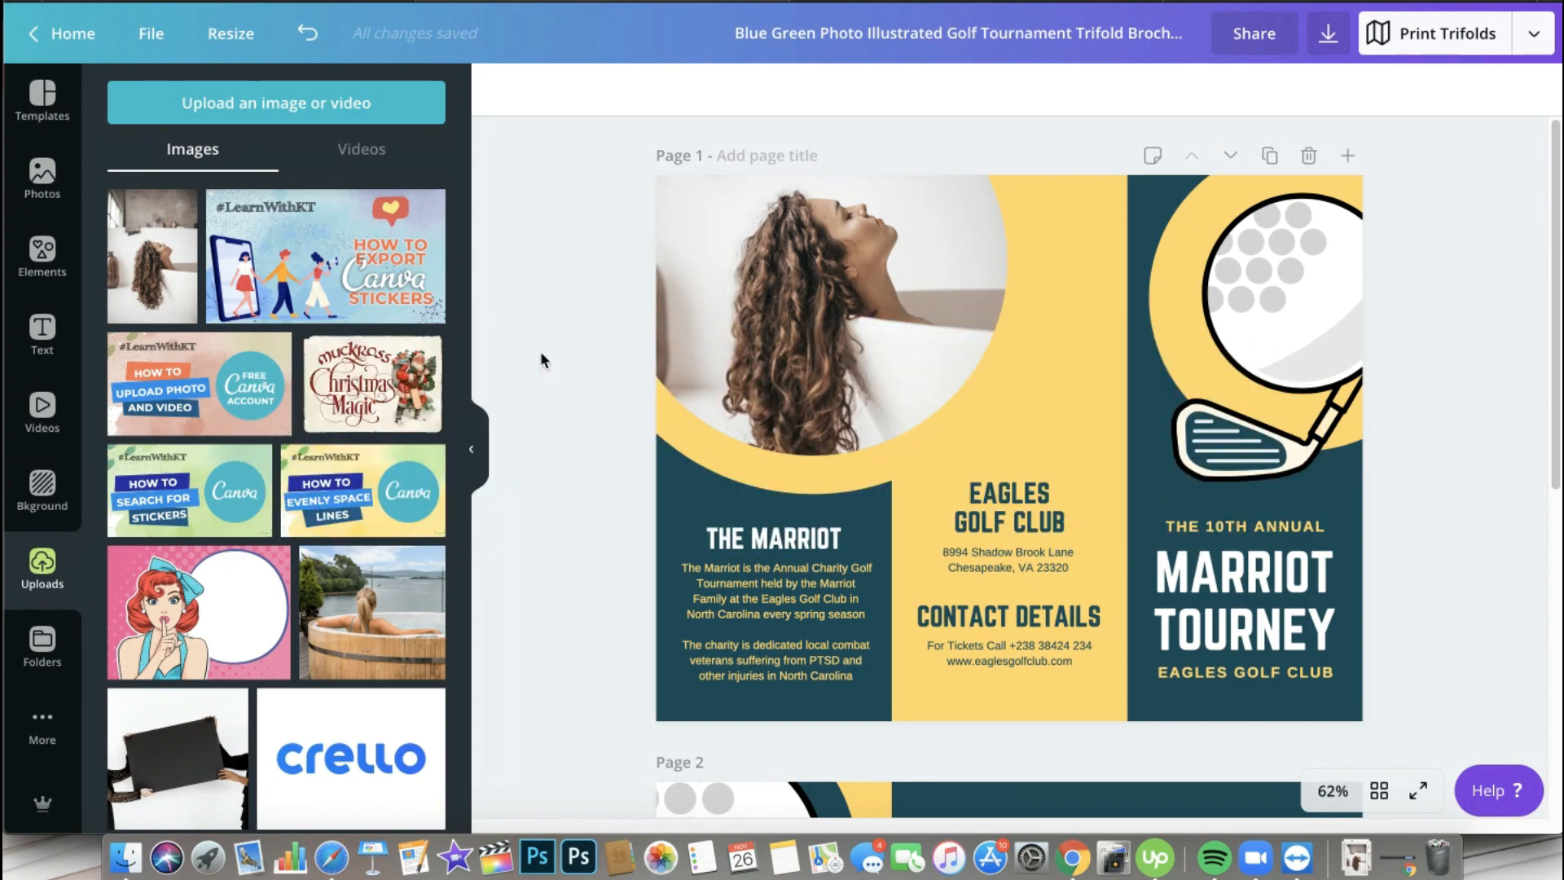
{"action": "mouse_move", "coordinate": [581, 47]}
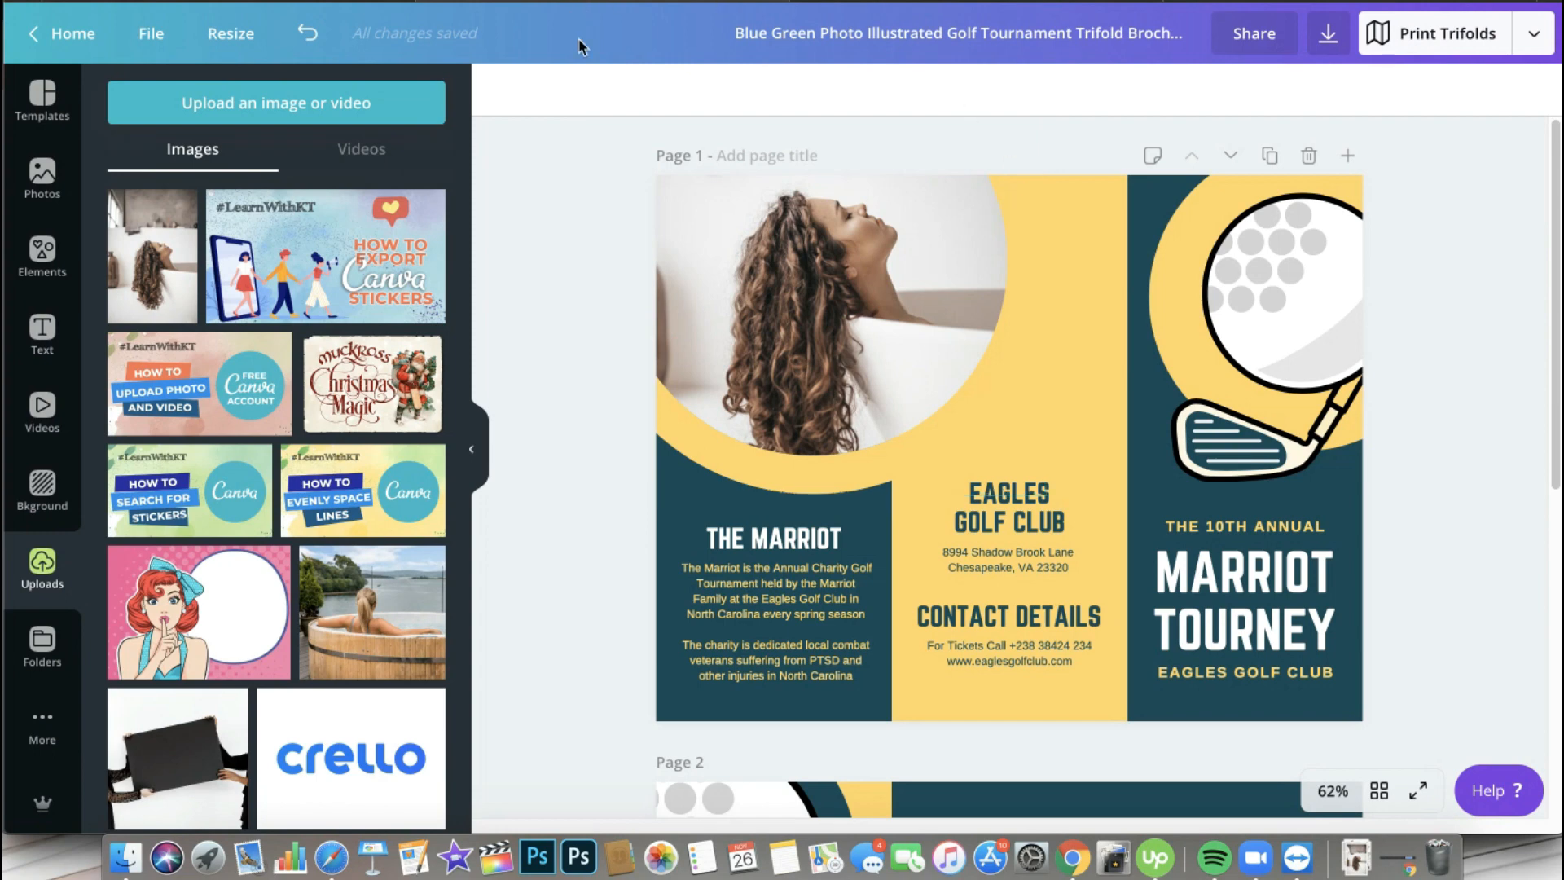
{"action": "mouse_move", "coordinate": [387, 94]}
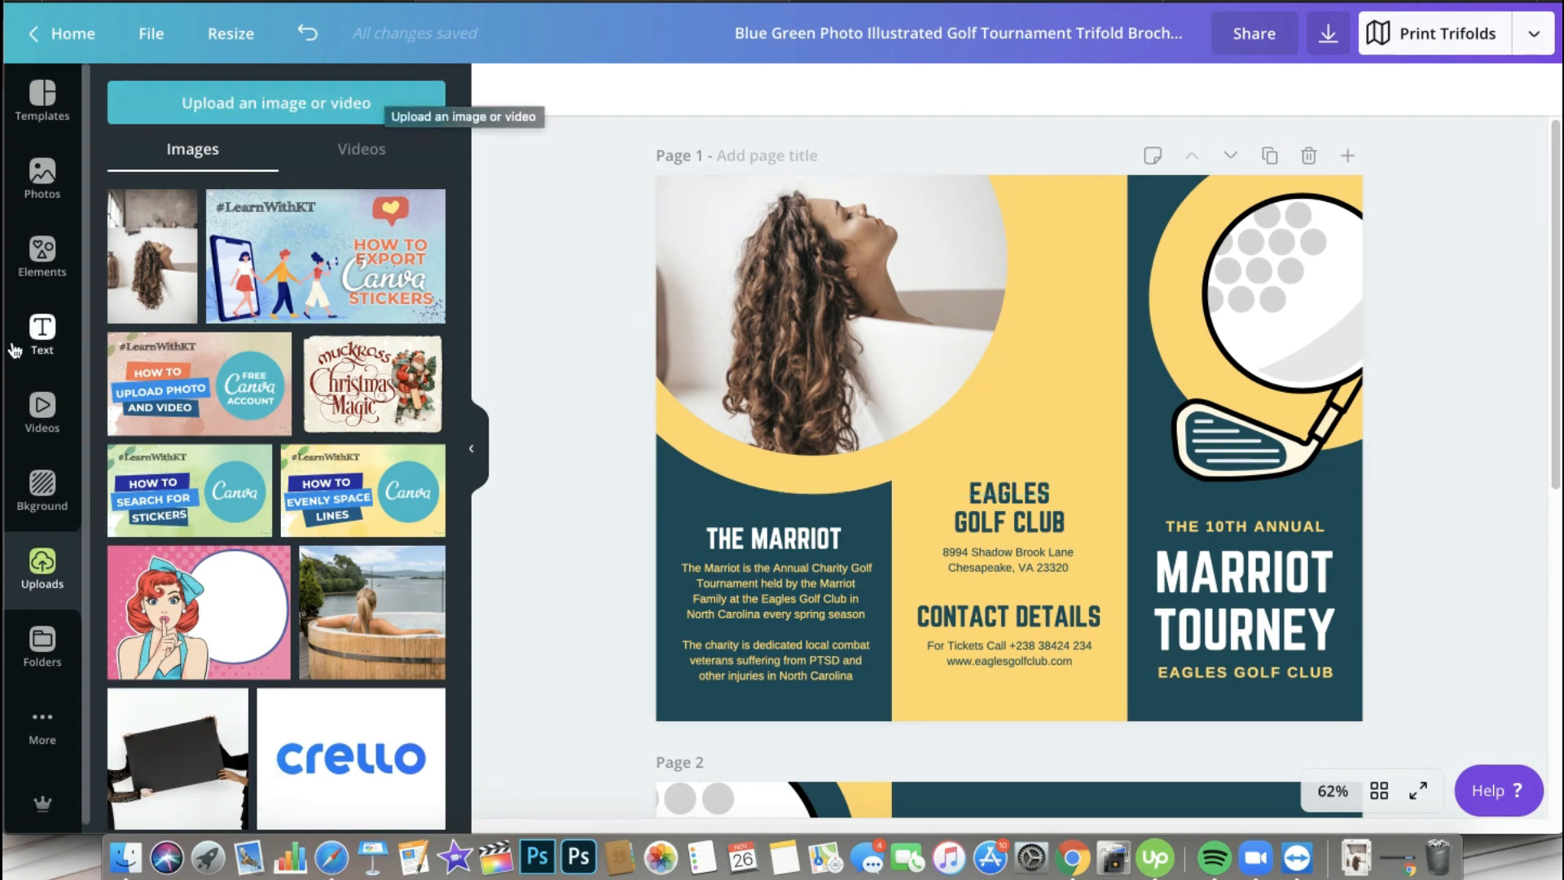
{"action": "mouse_move", "coordinate": [41, 413]}
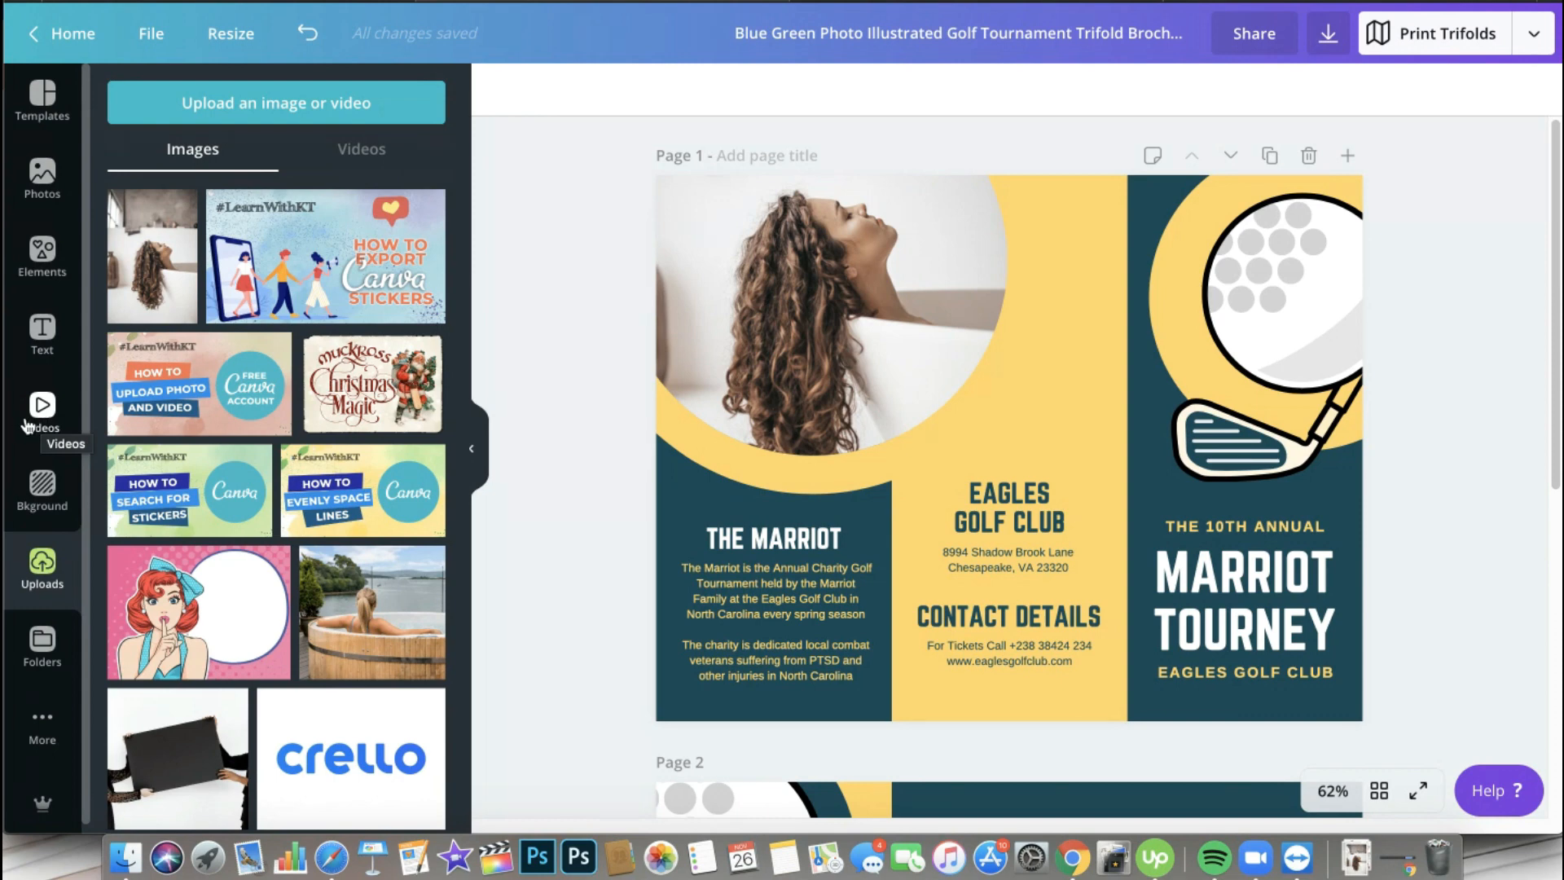
{"action": "mouse_move", "coordinate": [26, 433]}
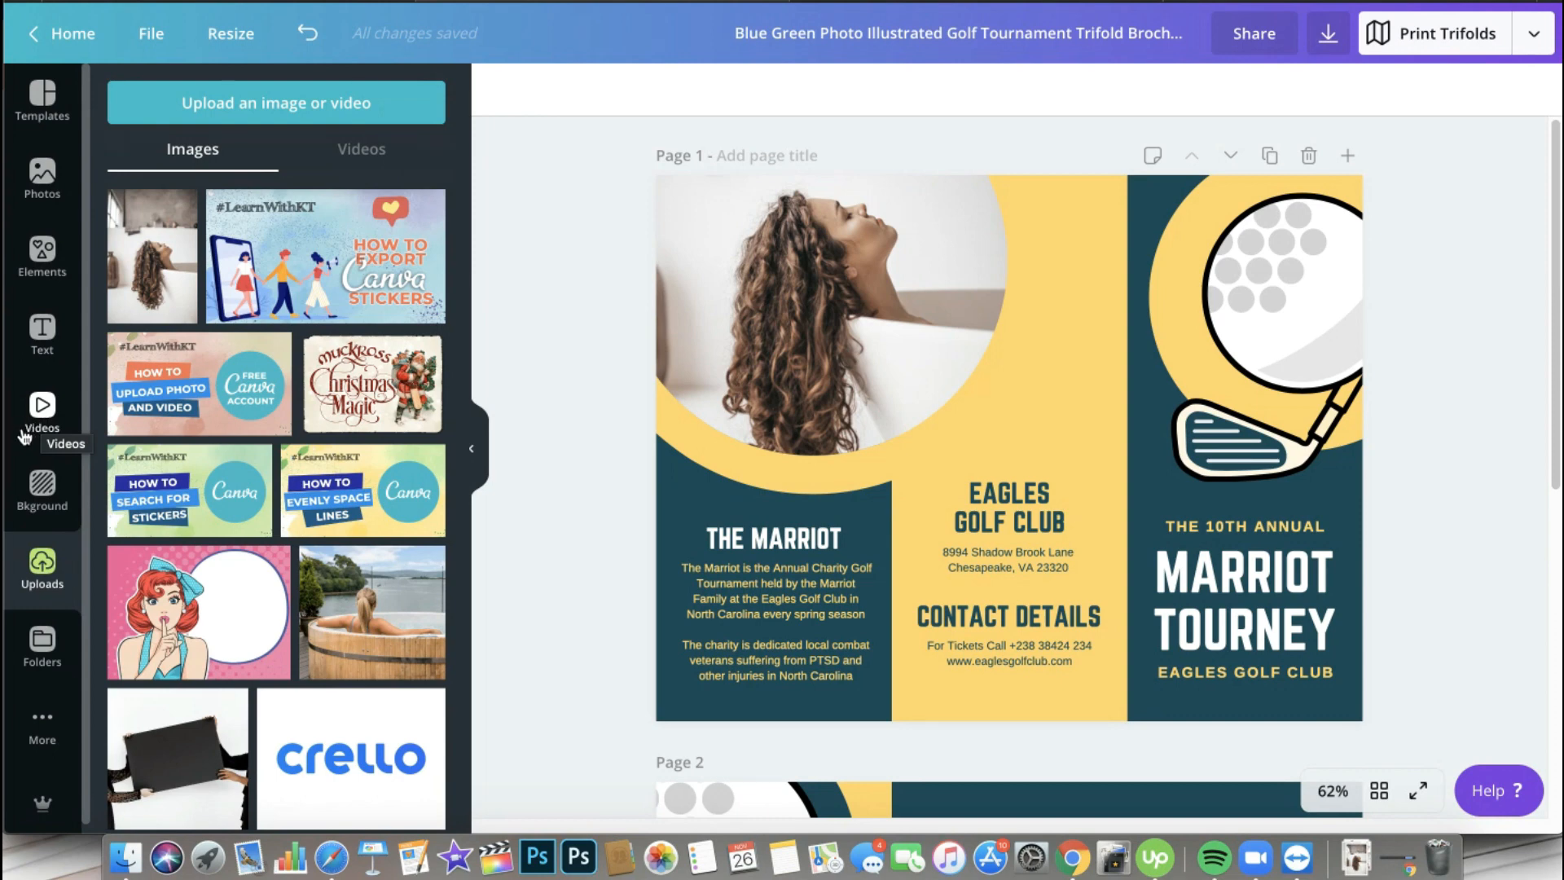
{"action": "mouse_move", "coordinate": [37, 449]}
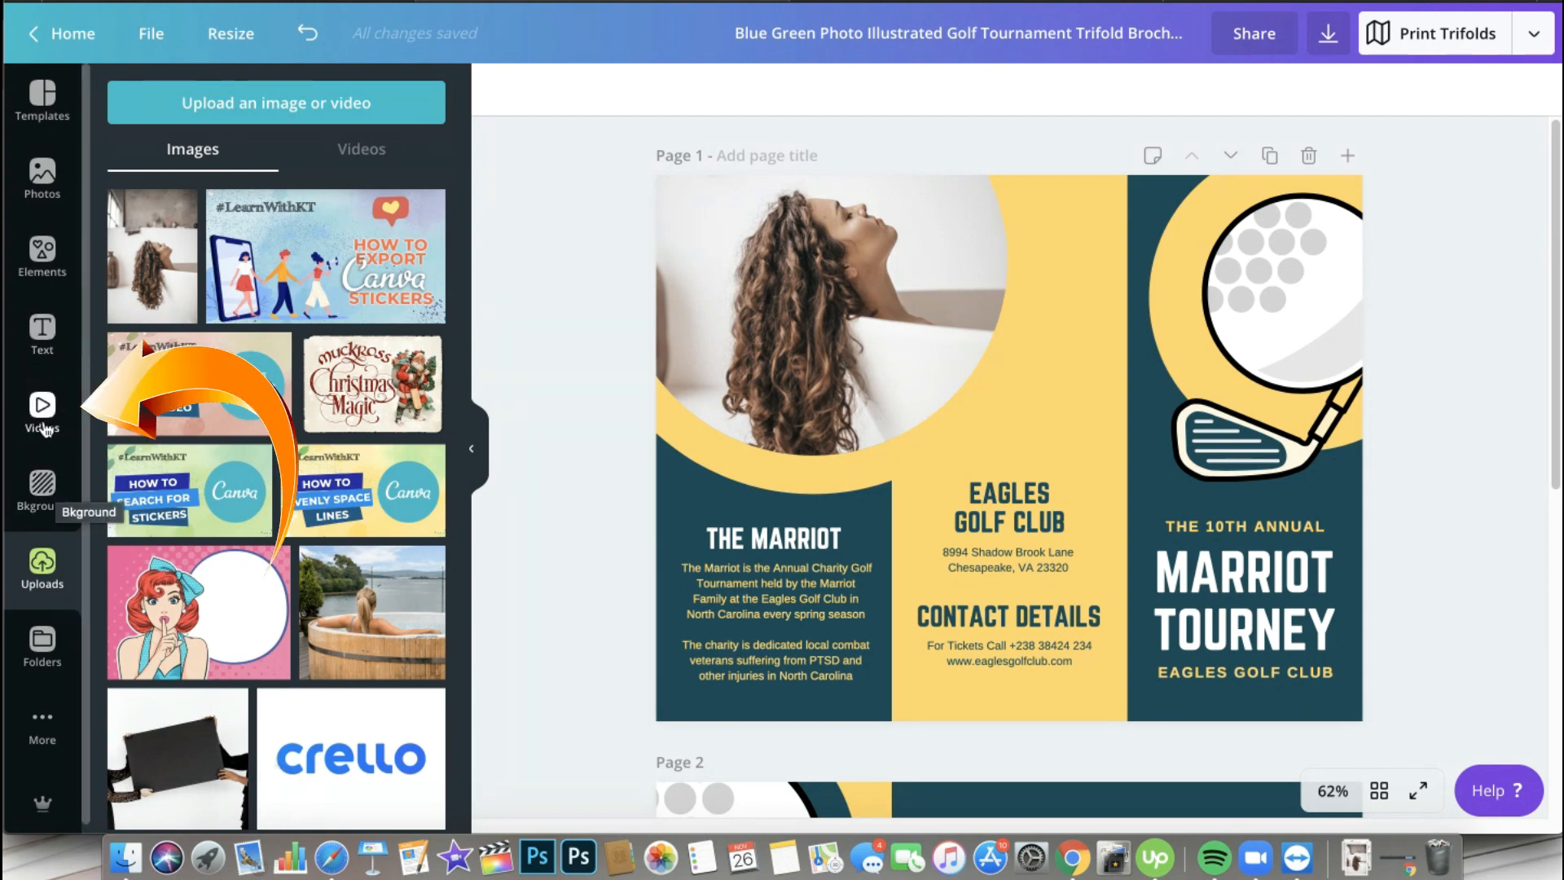
{"action": "mouse_move", "coordinate": [41, 328]}
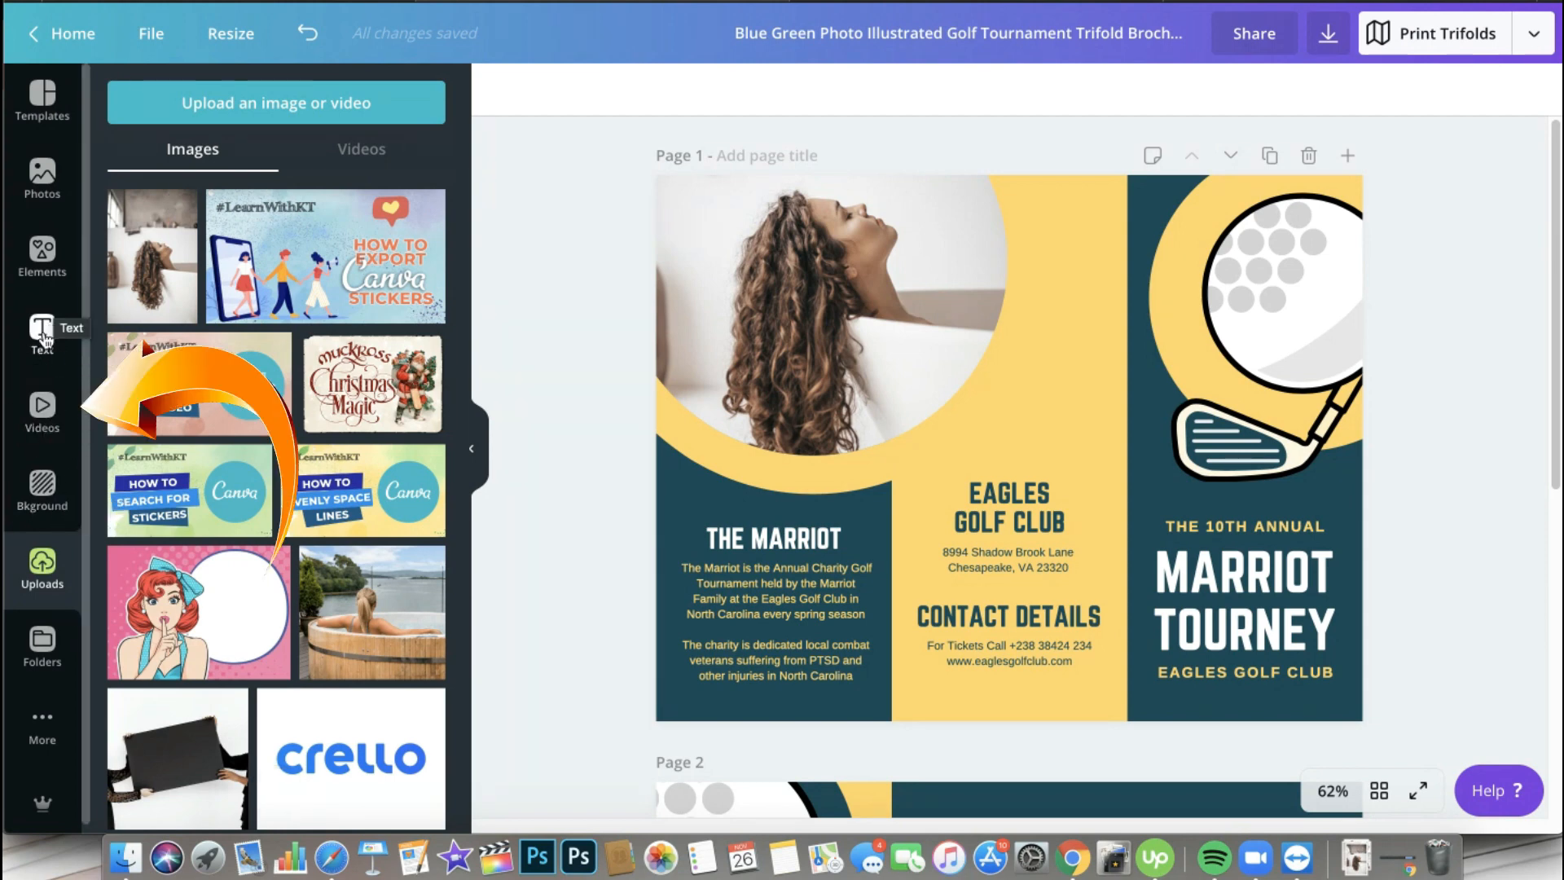
Browse Canva's stock video categories, from Aerial Shots through Beach, Business and Fashion
{"action": "left_click", "coordinate": [42, 414]}
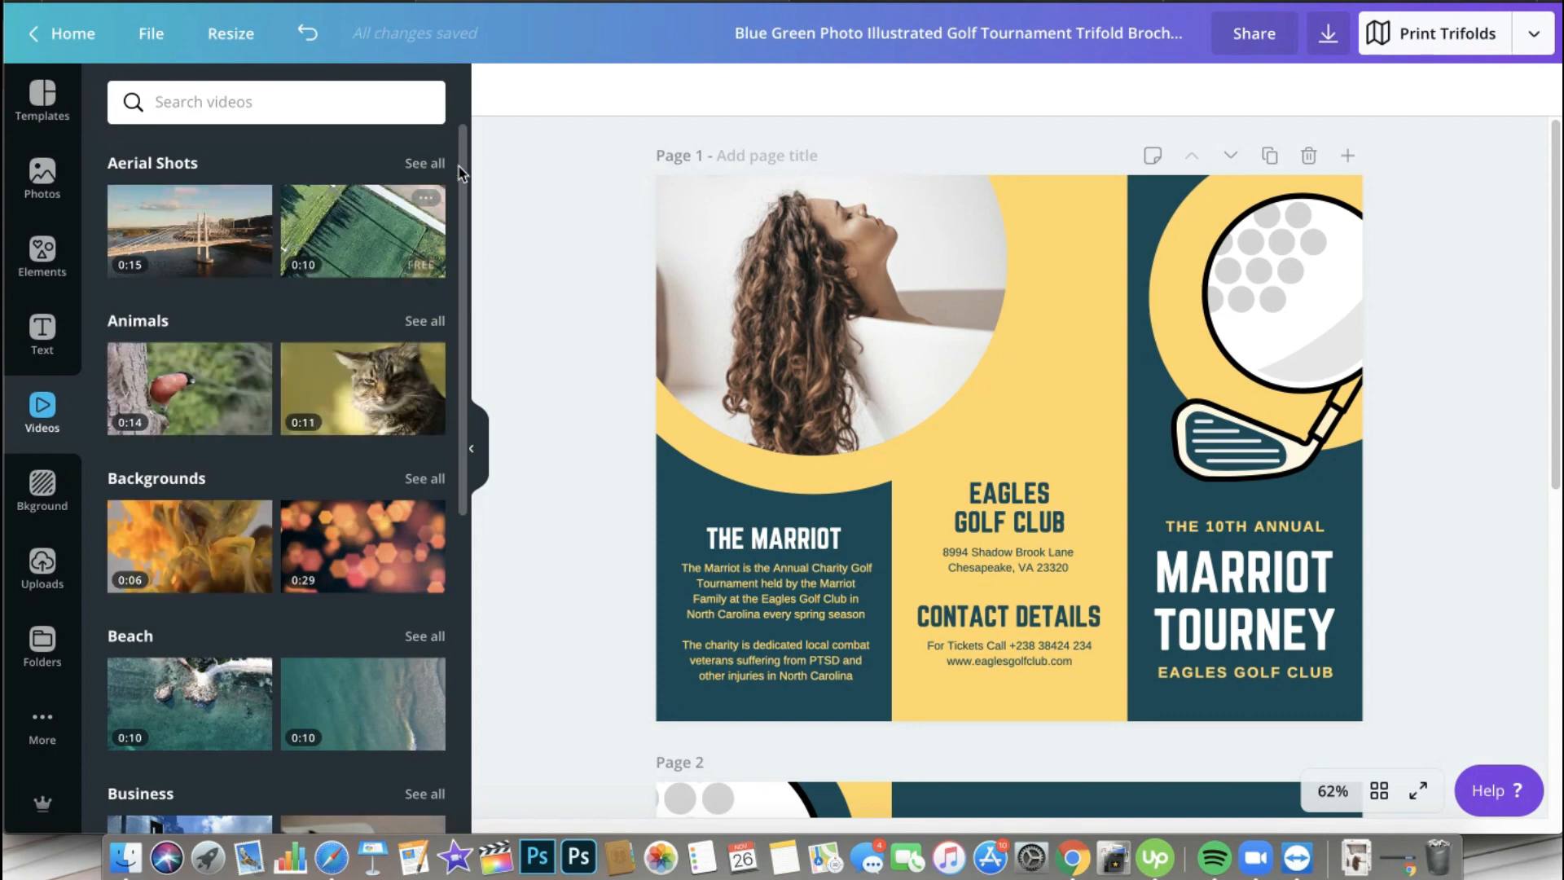
{"action": "scroll", "scroll_direction": "down", "scroll_amount": 3}
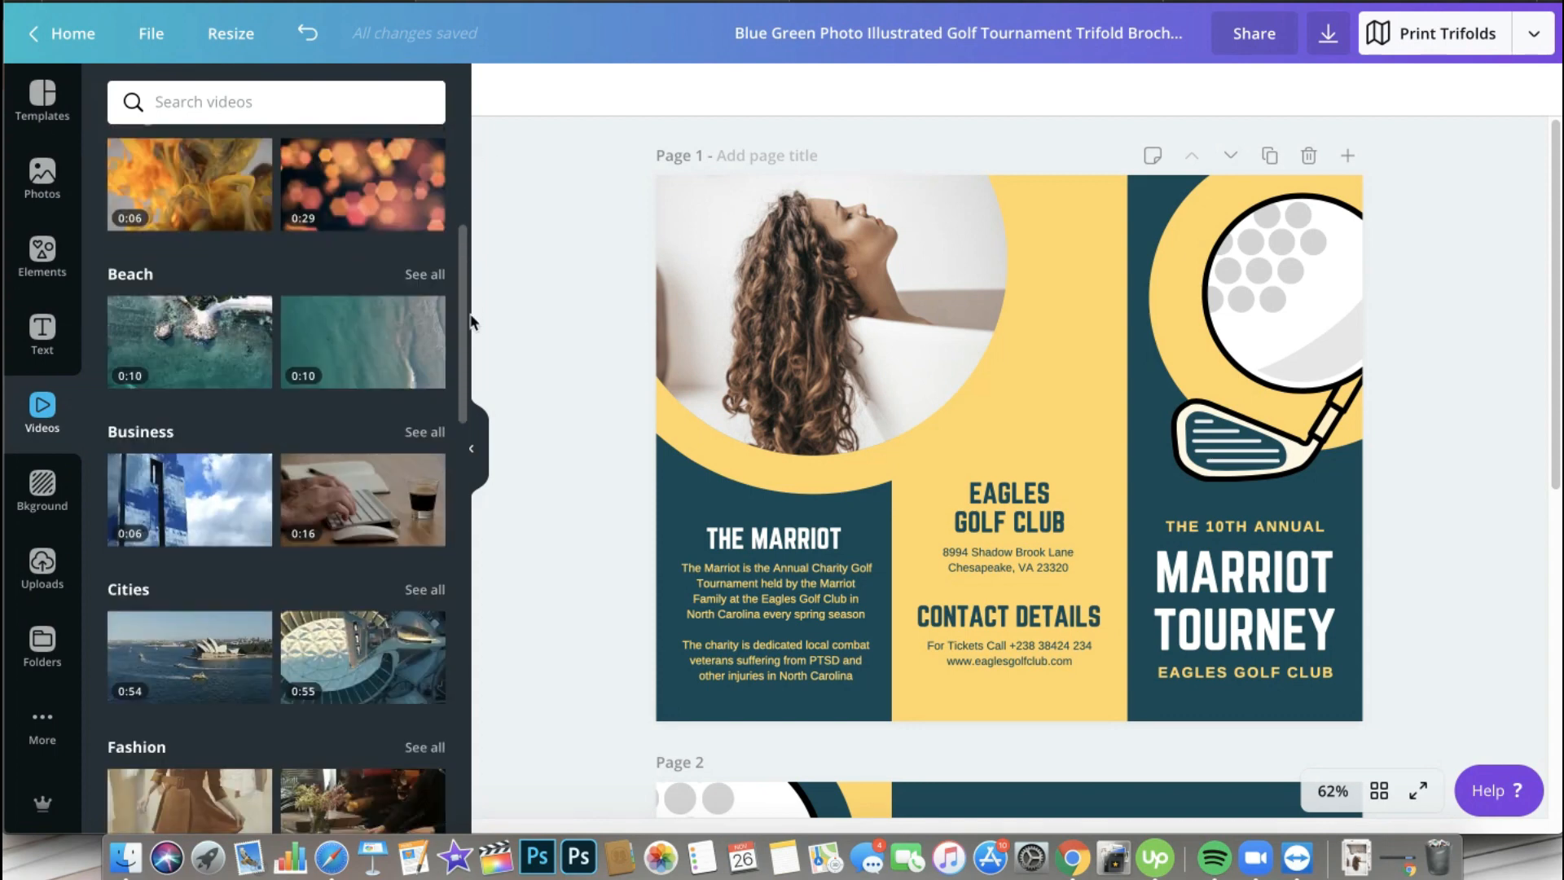
{"action": "scroll", "scroll_direction": "up", "scroll_amount": 3}
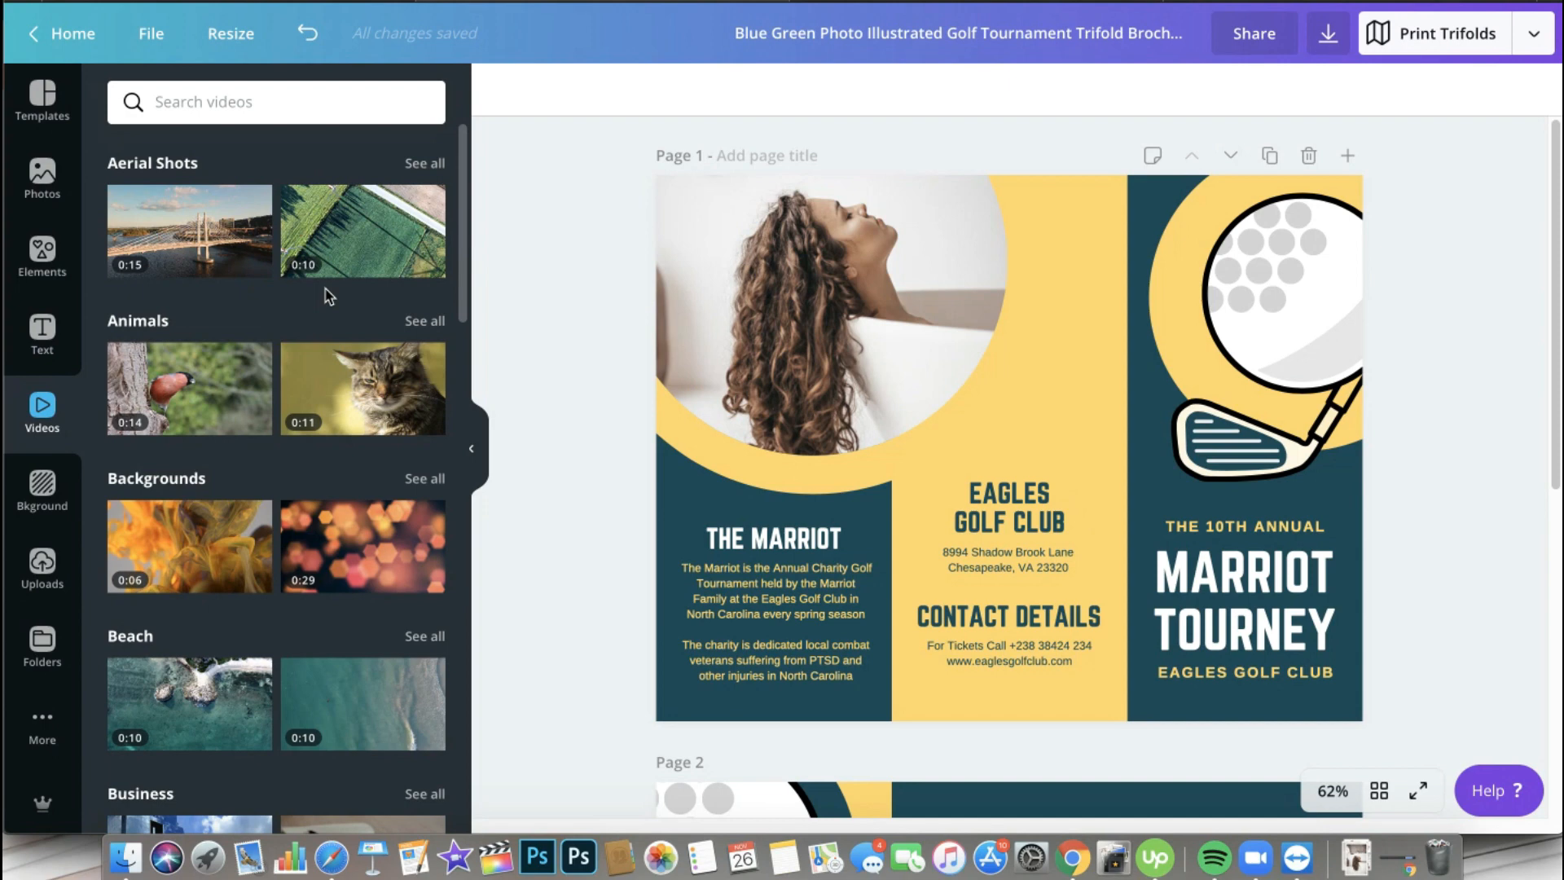
{"action": "mouse_move", "coordinate": [323, 296]}
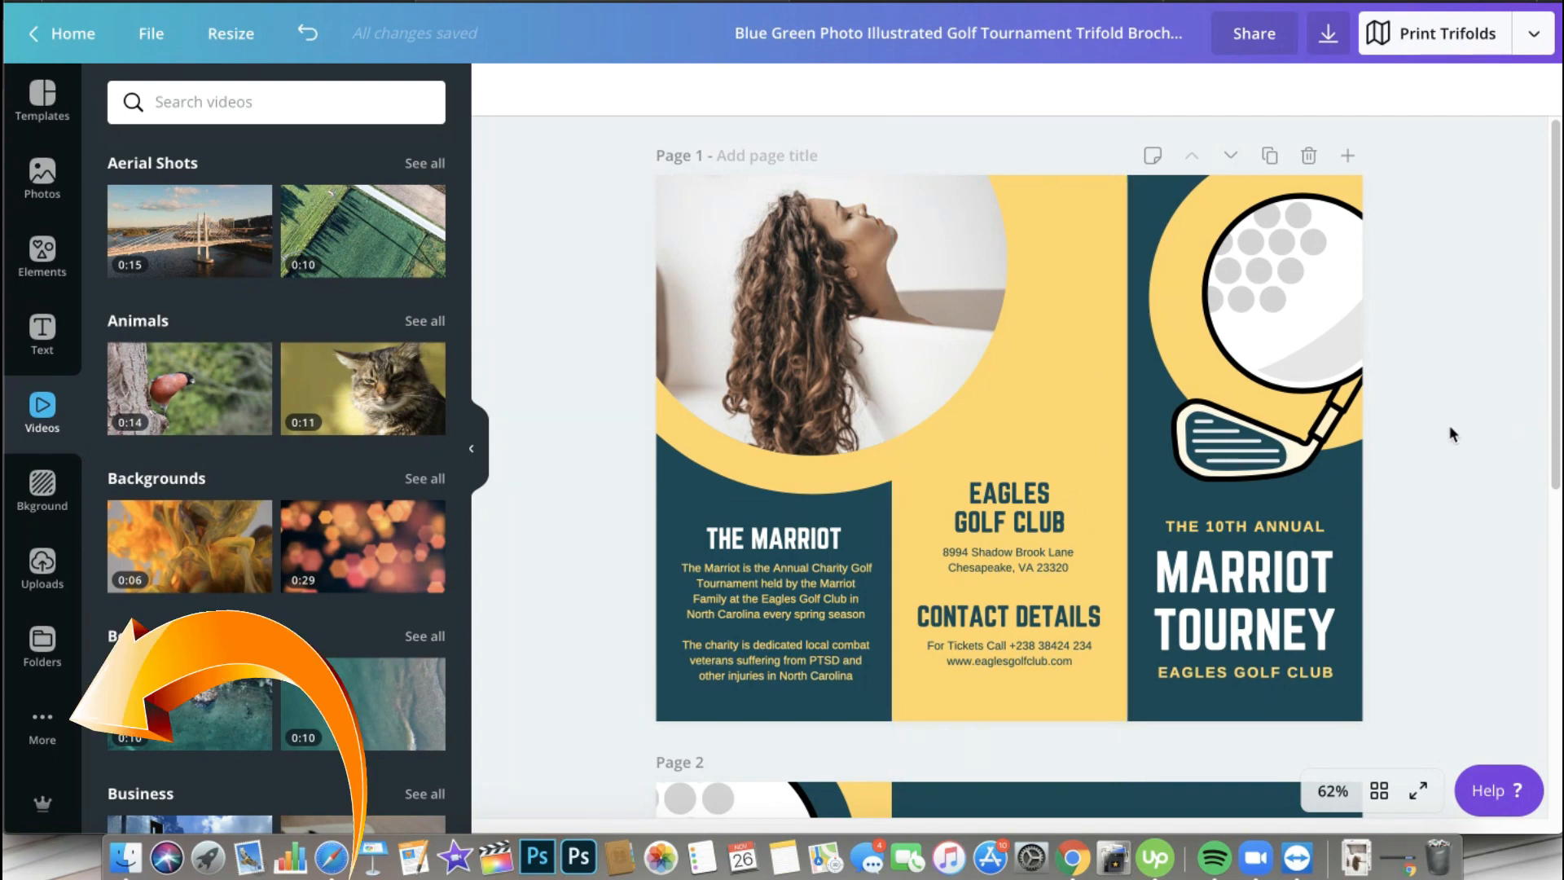
{"action": "mouse_move", "coordinate": [41, 741]}
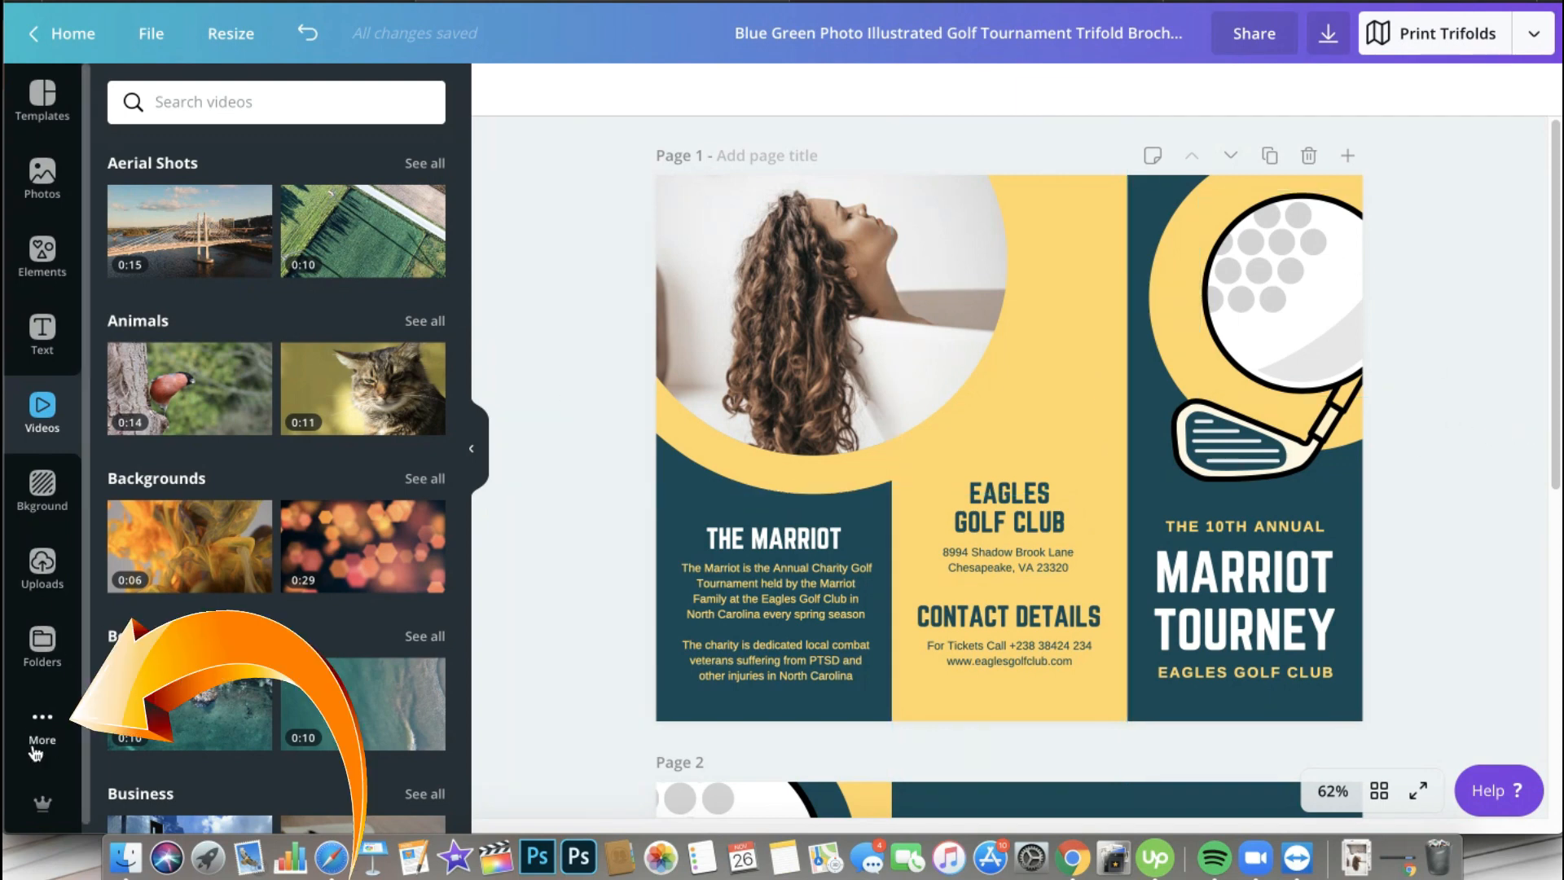
{"action": "mouse_move", "coordinate": [70, 770]}
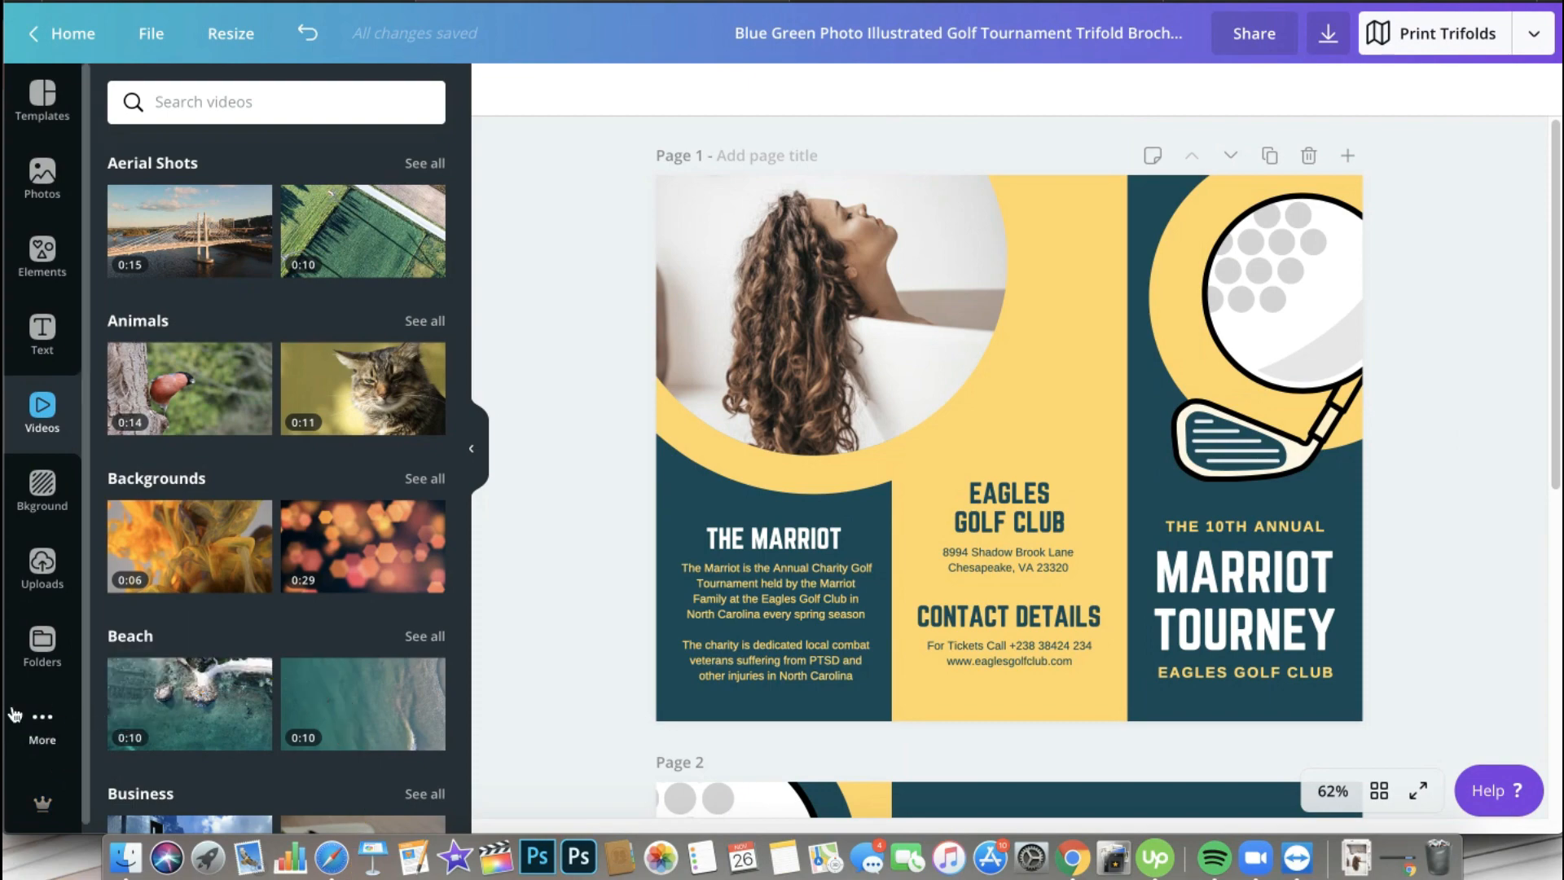
Show Canva's More panel listing apps like Pexels, Pixabay, YouTube and Dropbox
{"action": "left_click", "coordinate": [41, 723]}
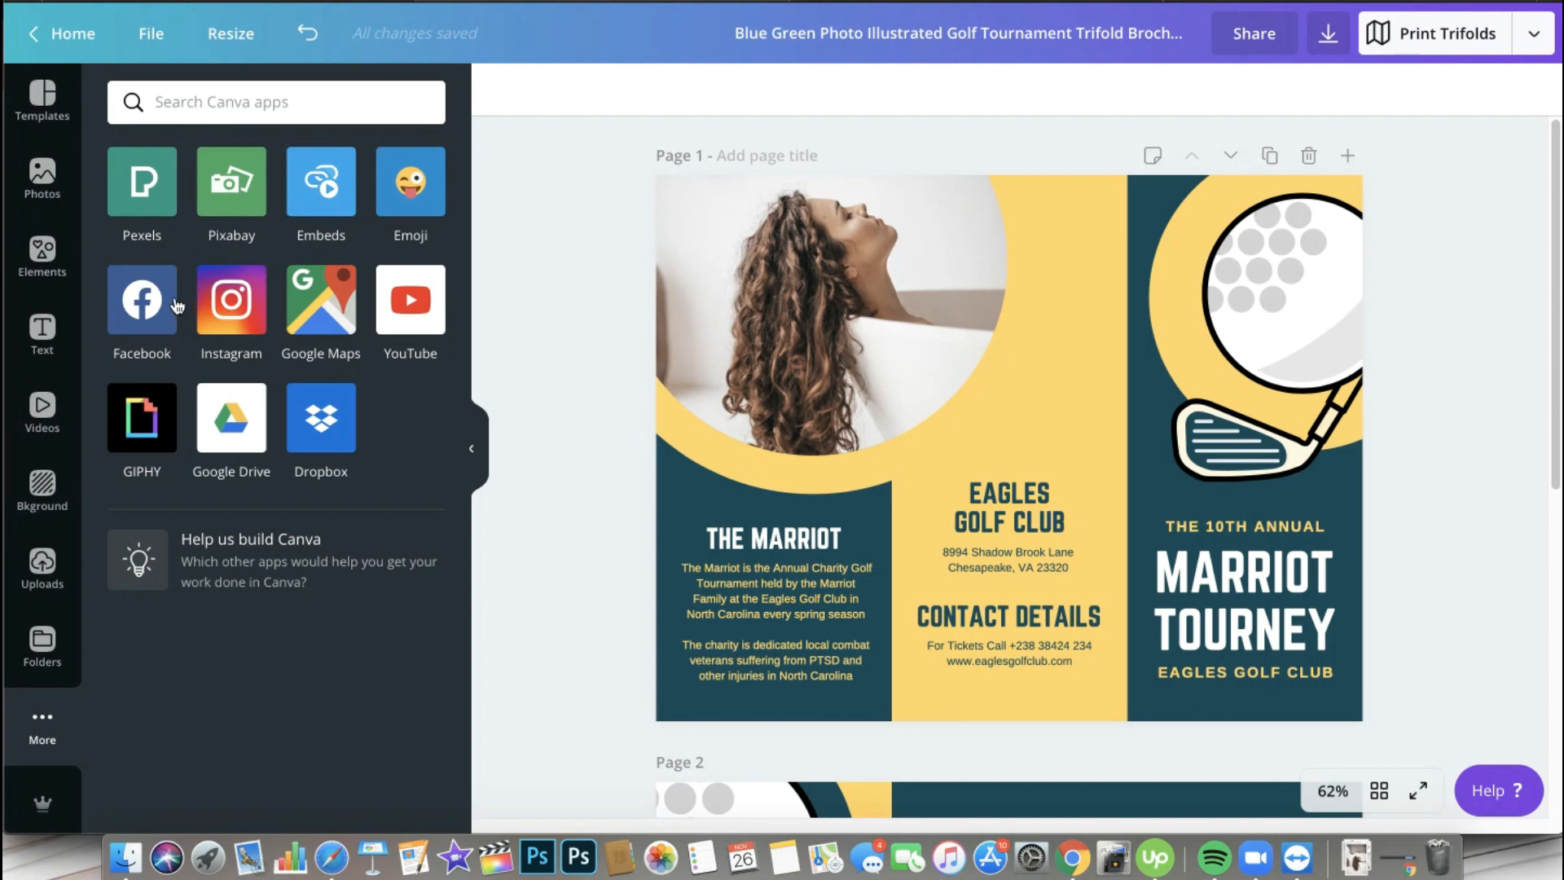
{"action": "mouse_move", "coordinate": [191, 312]}
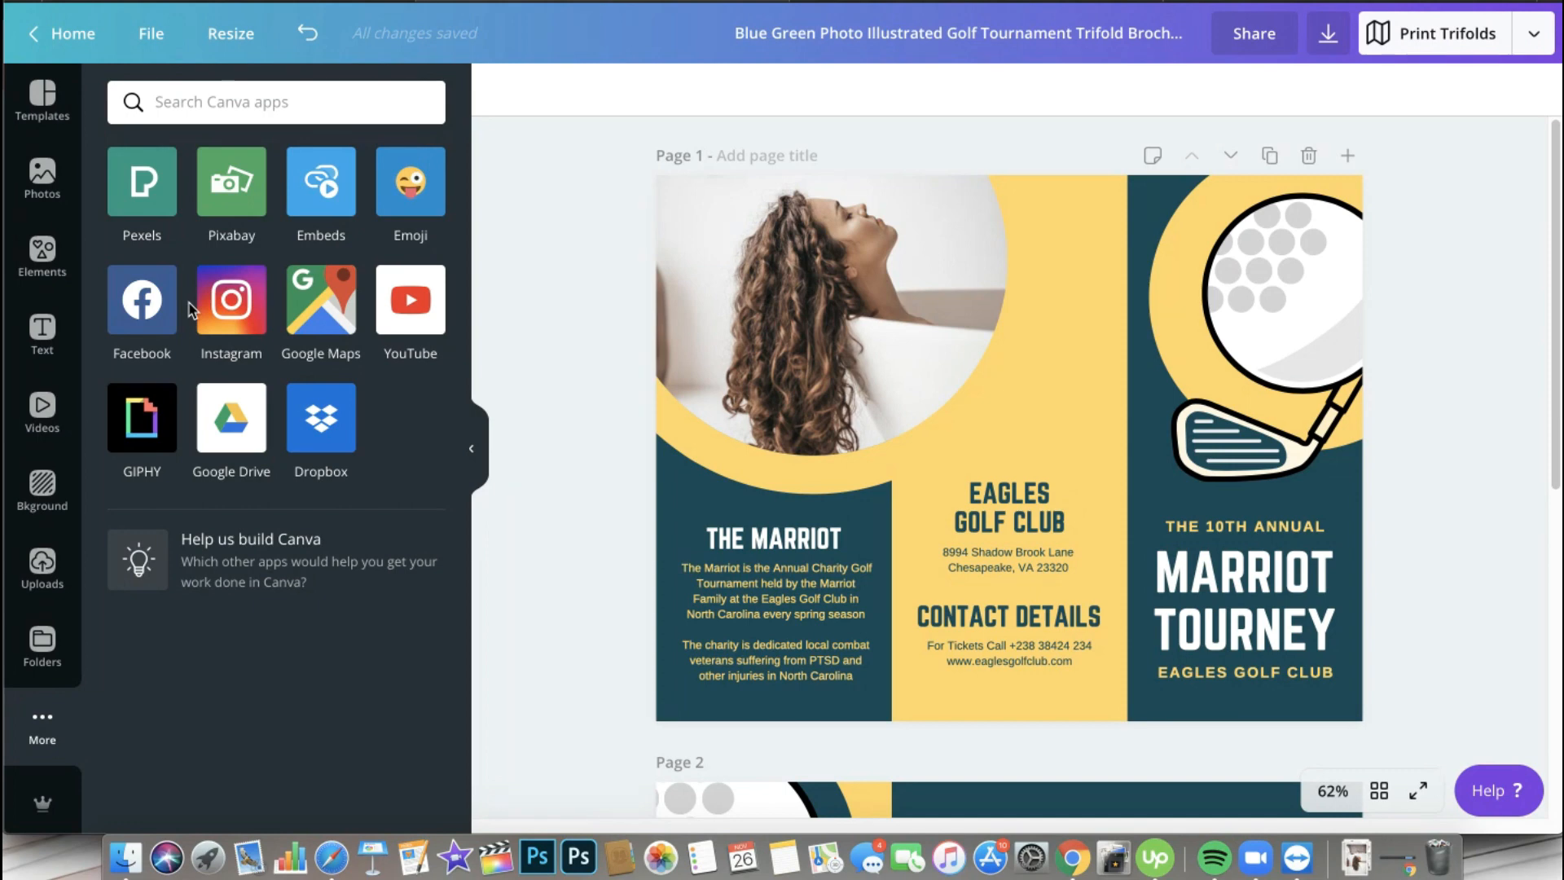
{"action": "mouse_move", "coordinate": [154, 386]}
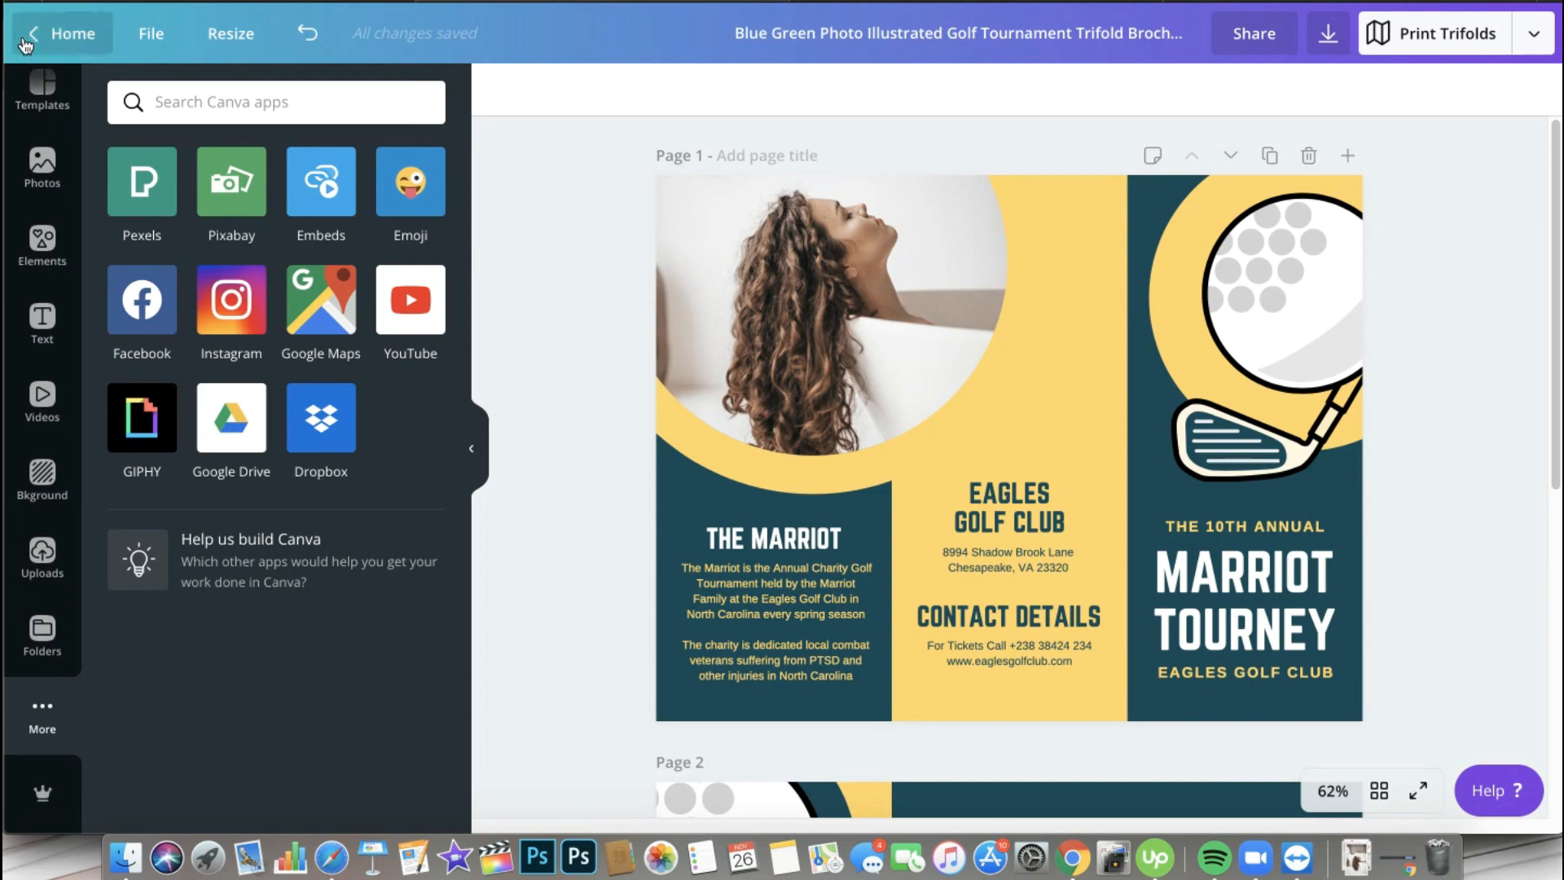
{"action": "mouse_move", "coordinate": [218, 205]}
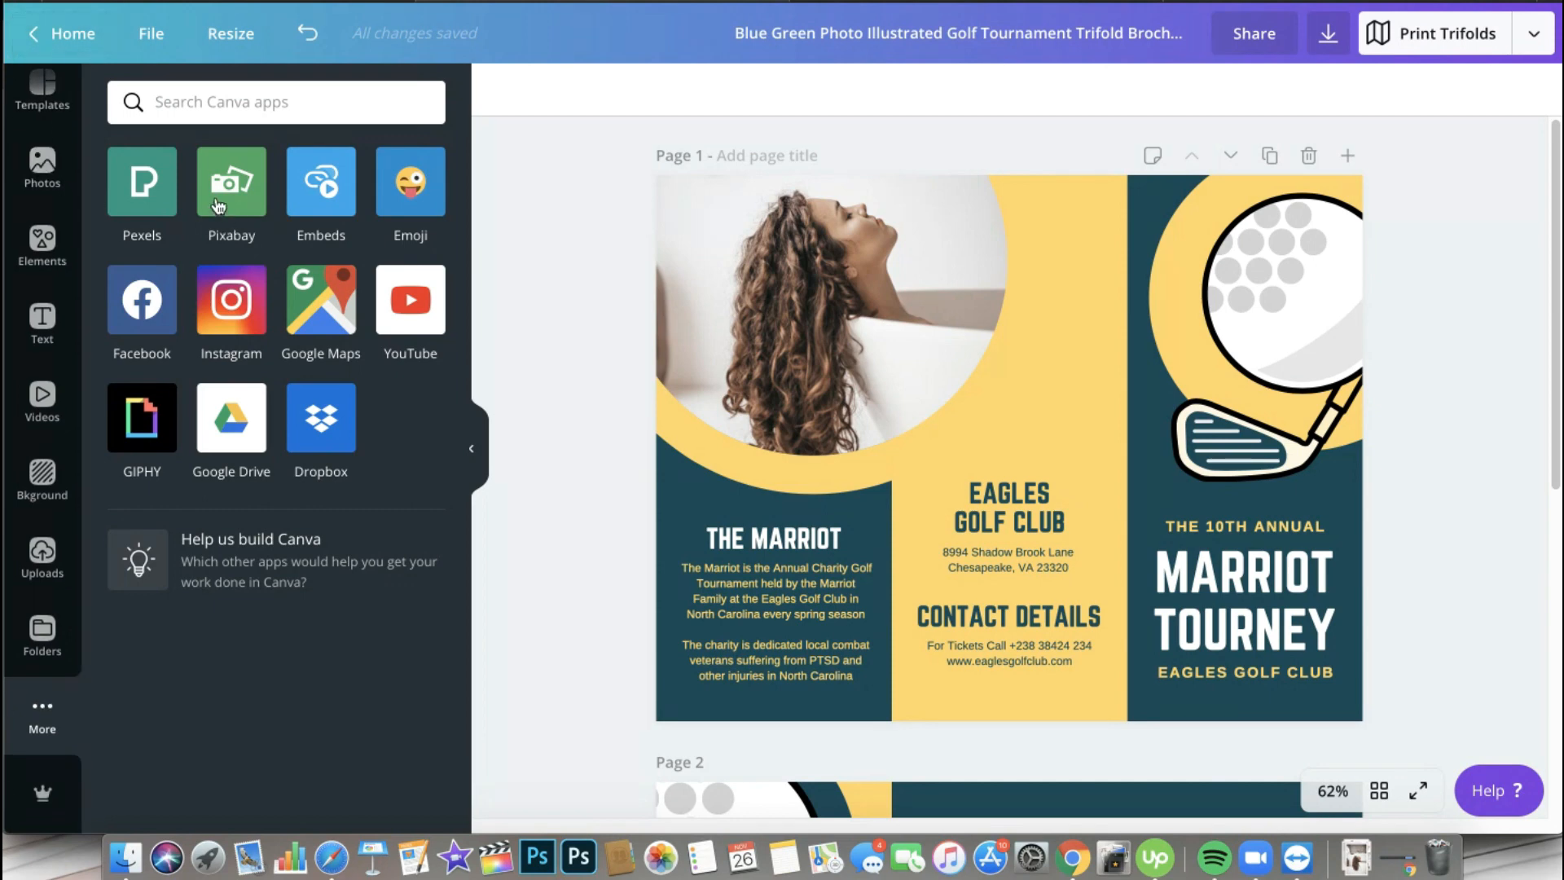
{"action": "mouse_move", "coordinate": [206, 314]}
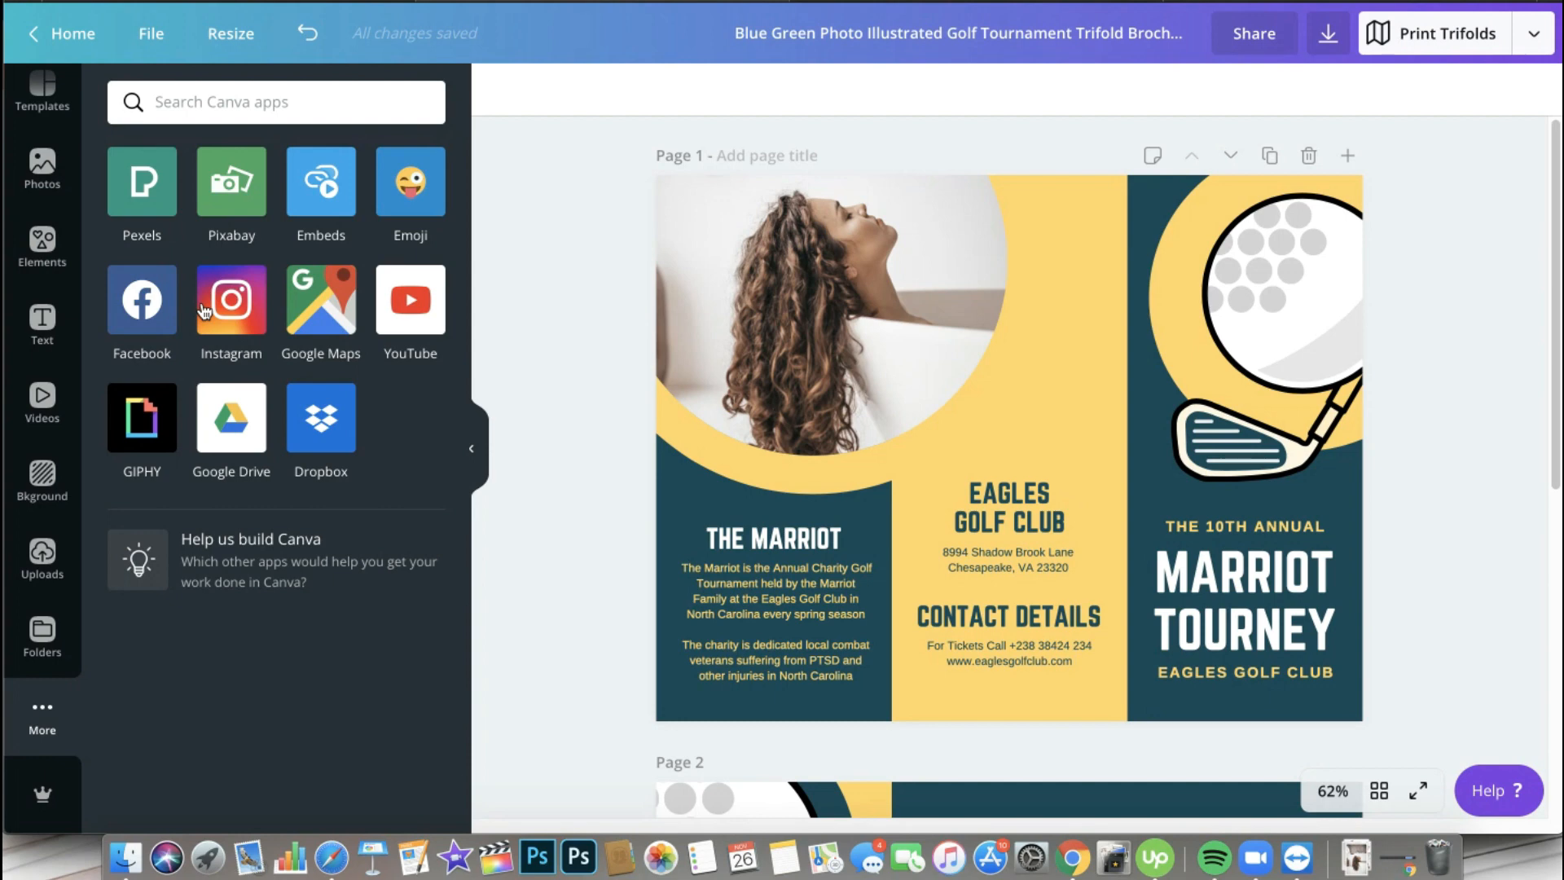
{"action": "mouse_move", "coordinate": [528, 383]}
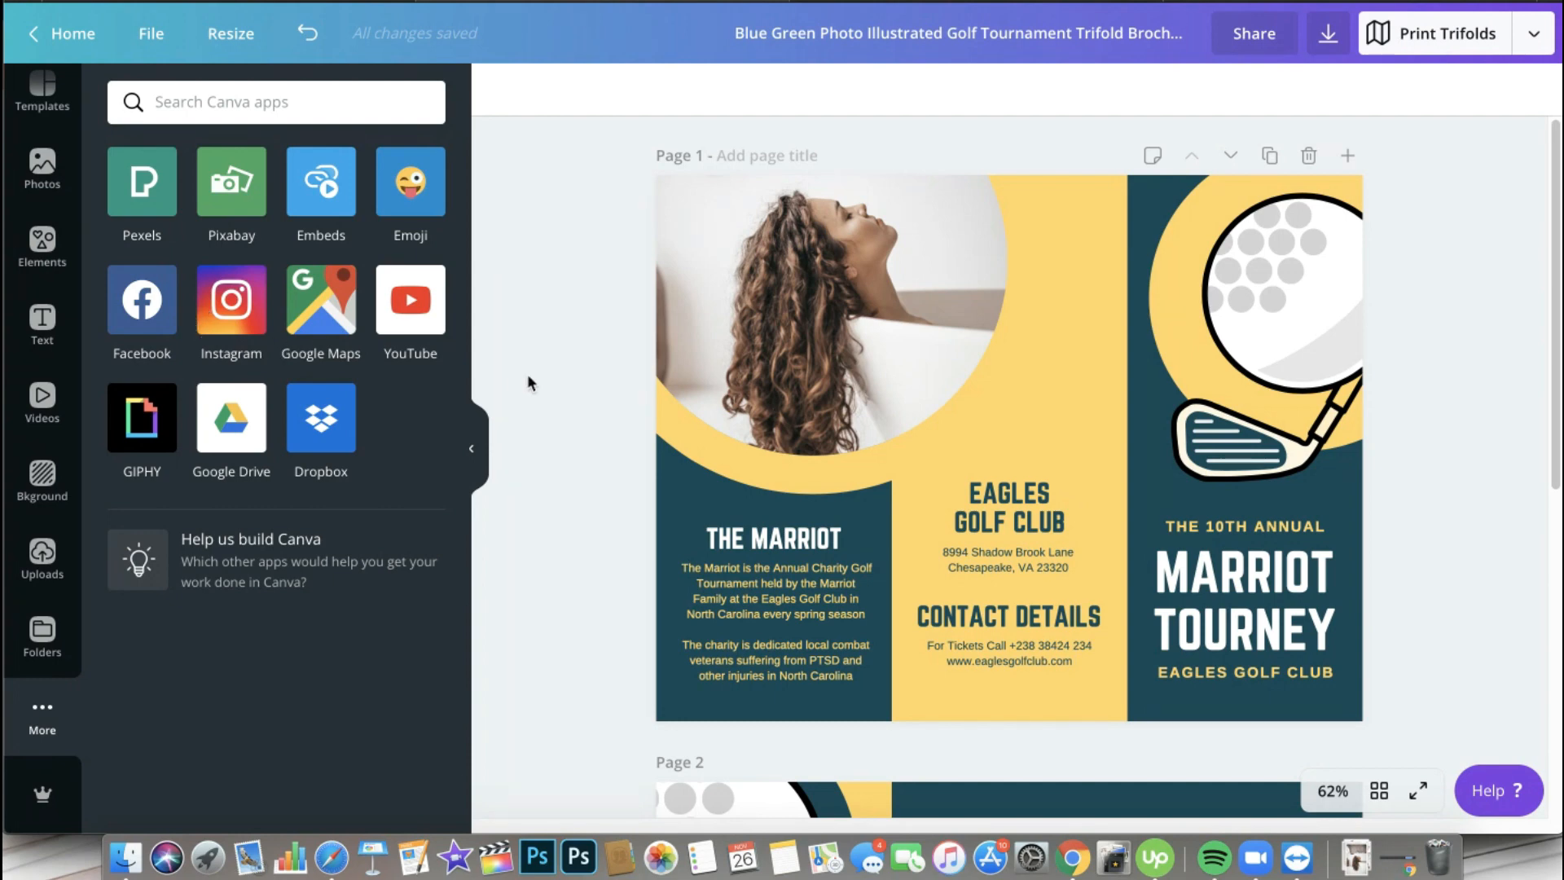